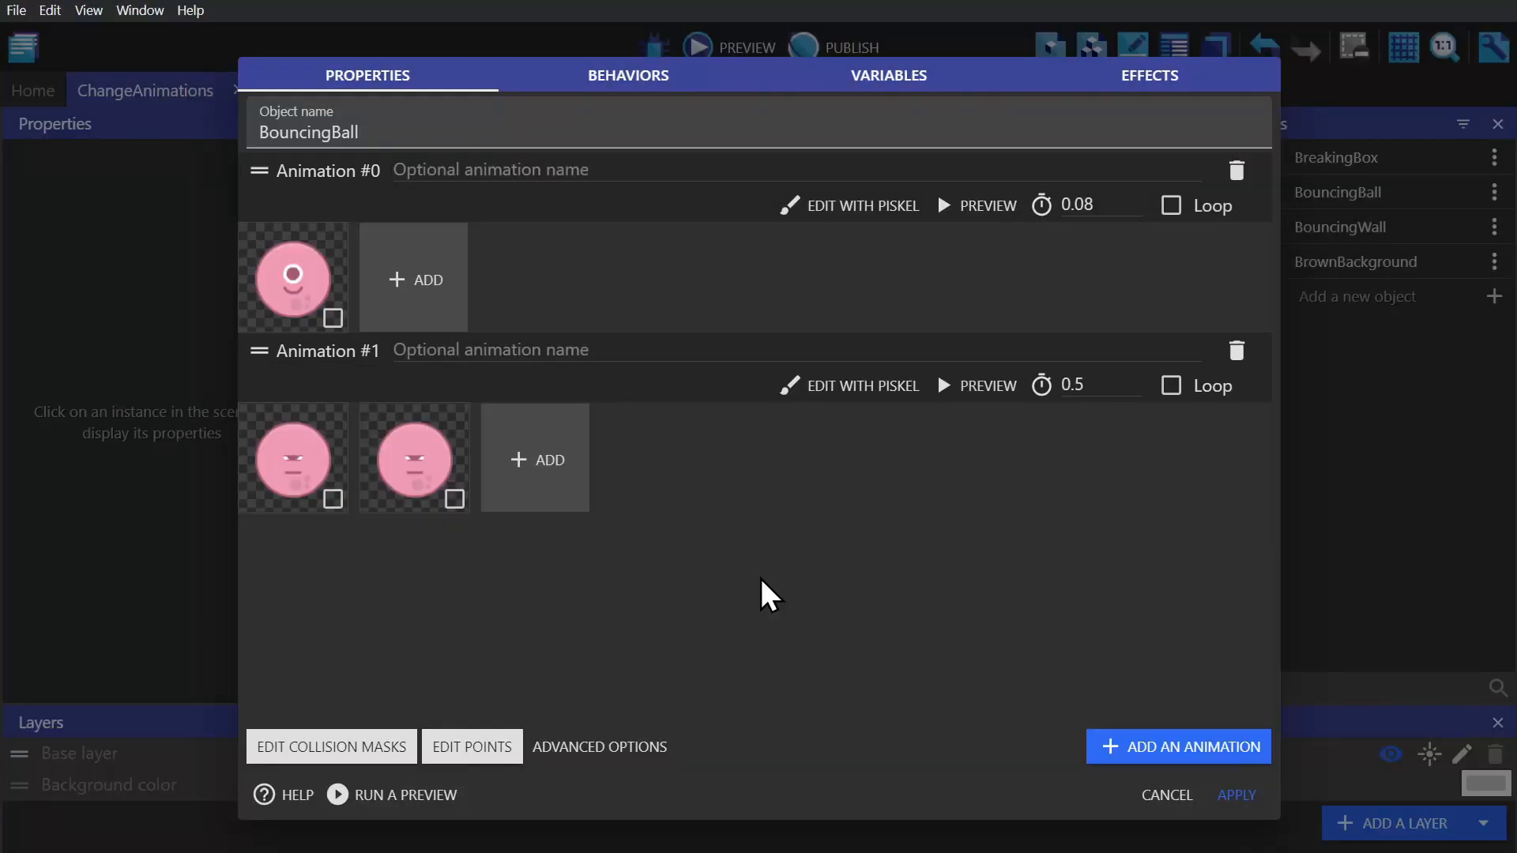
{"action": "mouse_move", "coordinate": [677, 430]}
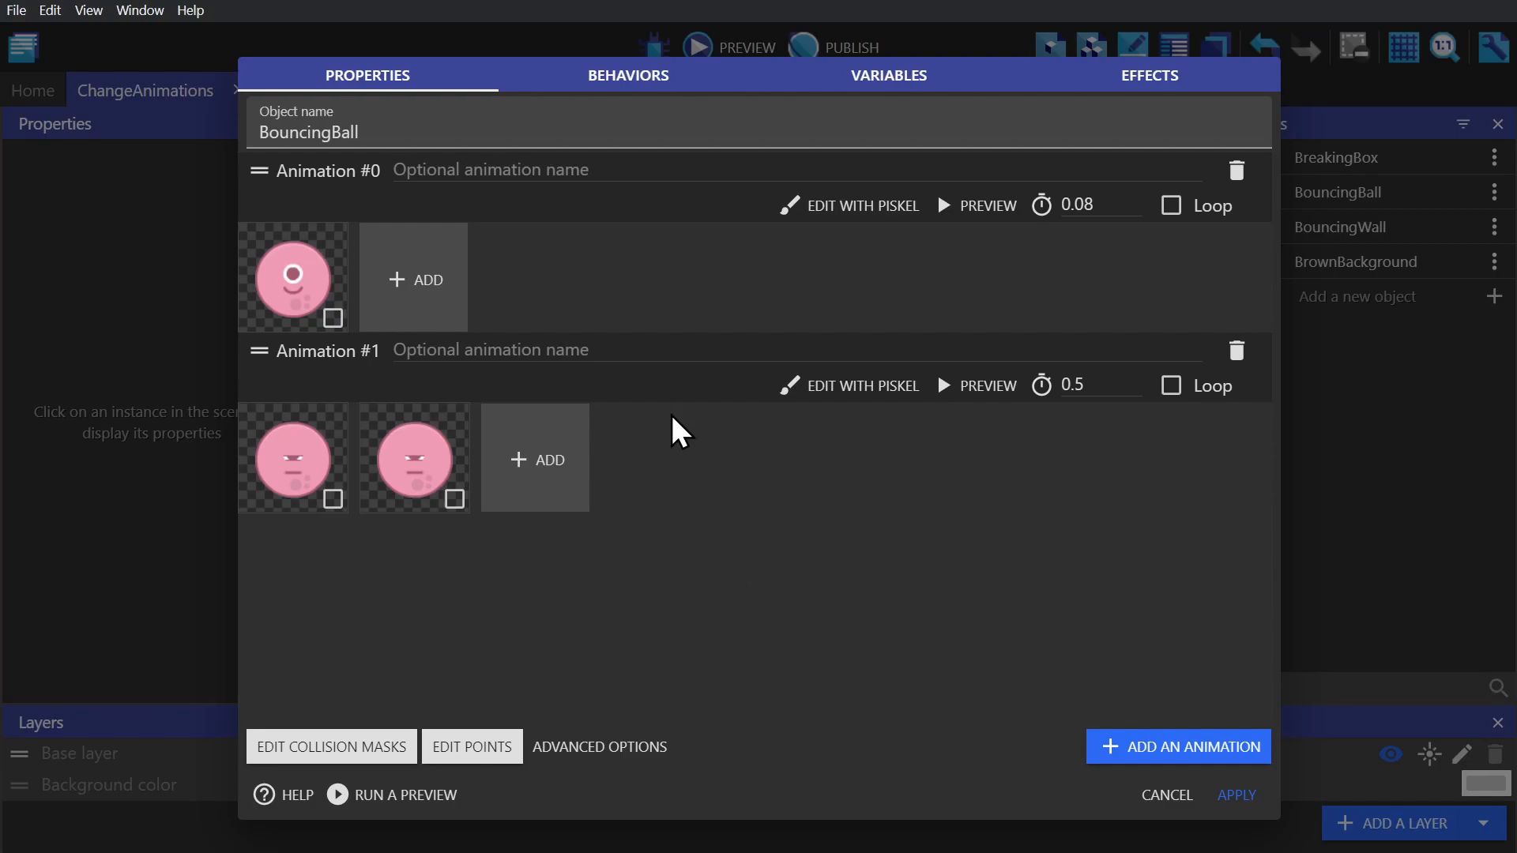
- Name BouncingBall's Animation #0 'Fine'
{"action": "type", "text": "Fine"}
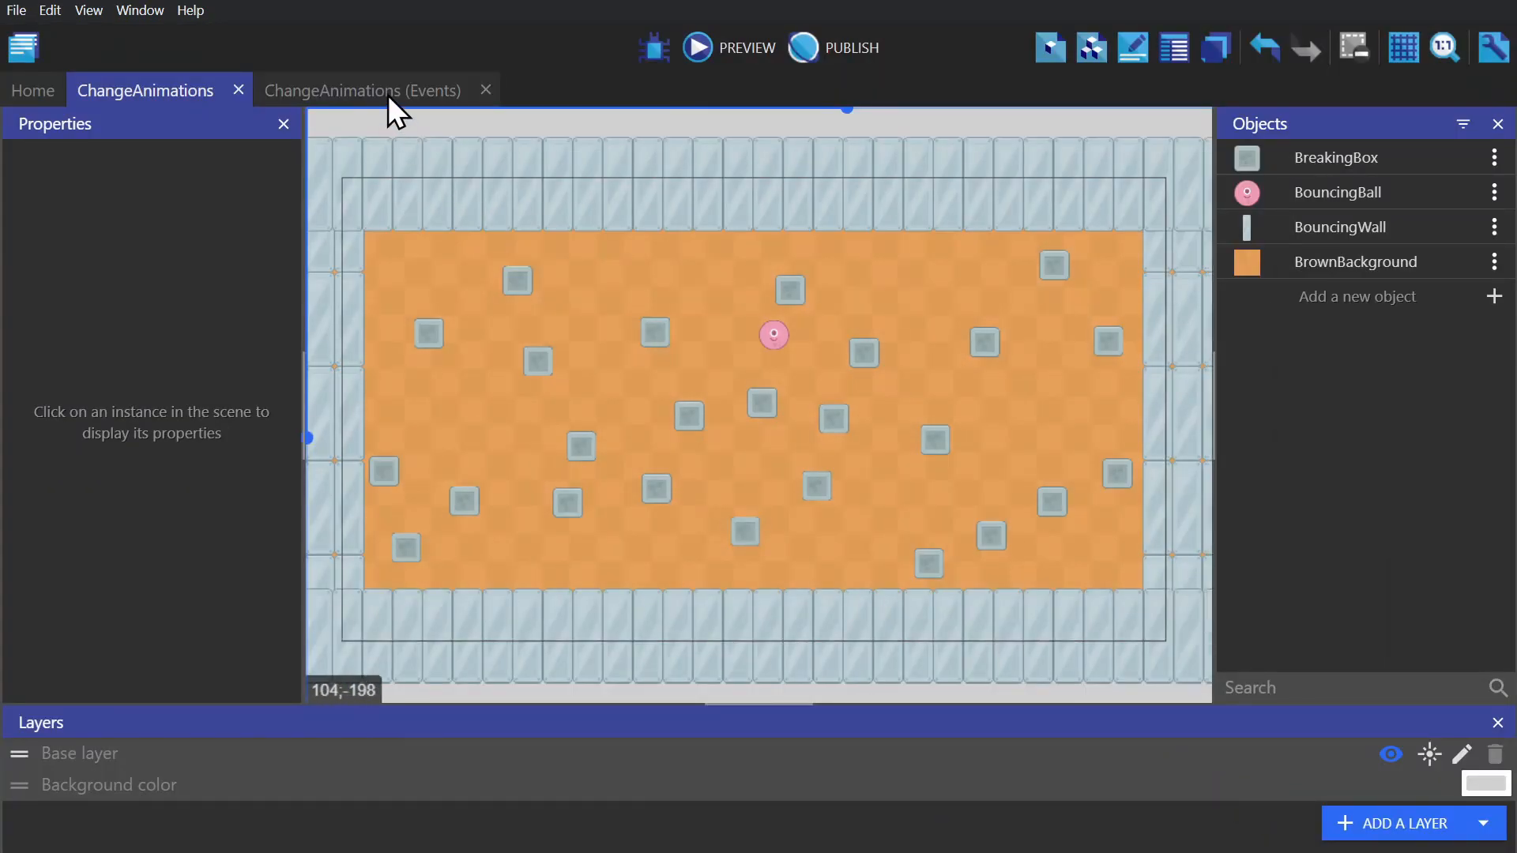
- In the Ball event, set BouncingBall's animation to 'Hurt' when it collides with BreakingBox
{"action": "left_click", "coordinate": [363, 91]}
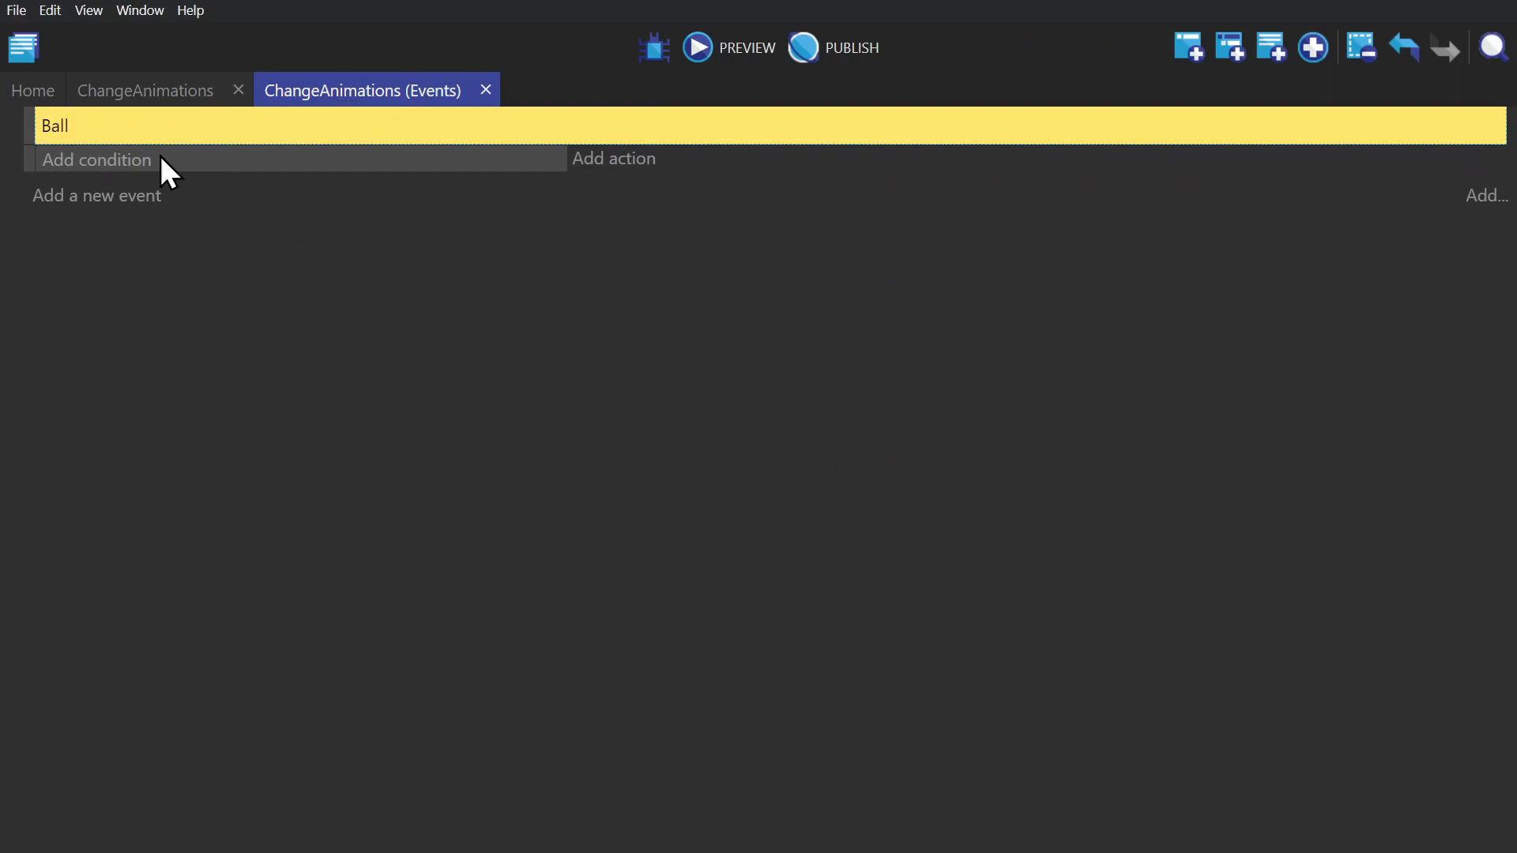
{"action": "left_click", "coordinate": [96, 160]}
{"action": "type", "text": "animation"}
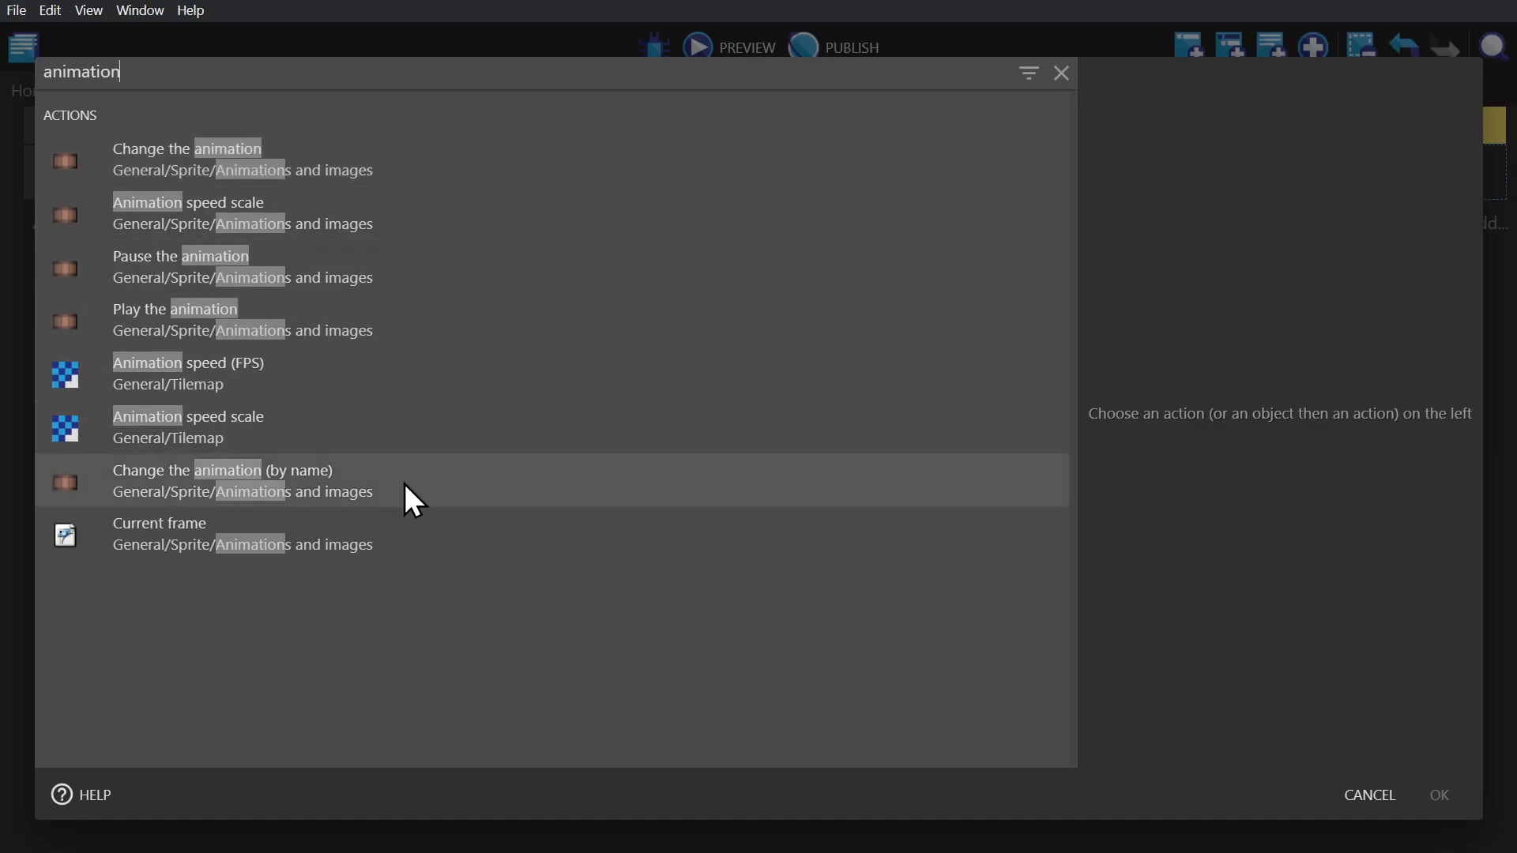
{"action": "left_click", "coordinate": [223, 481]}
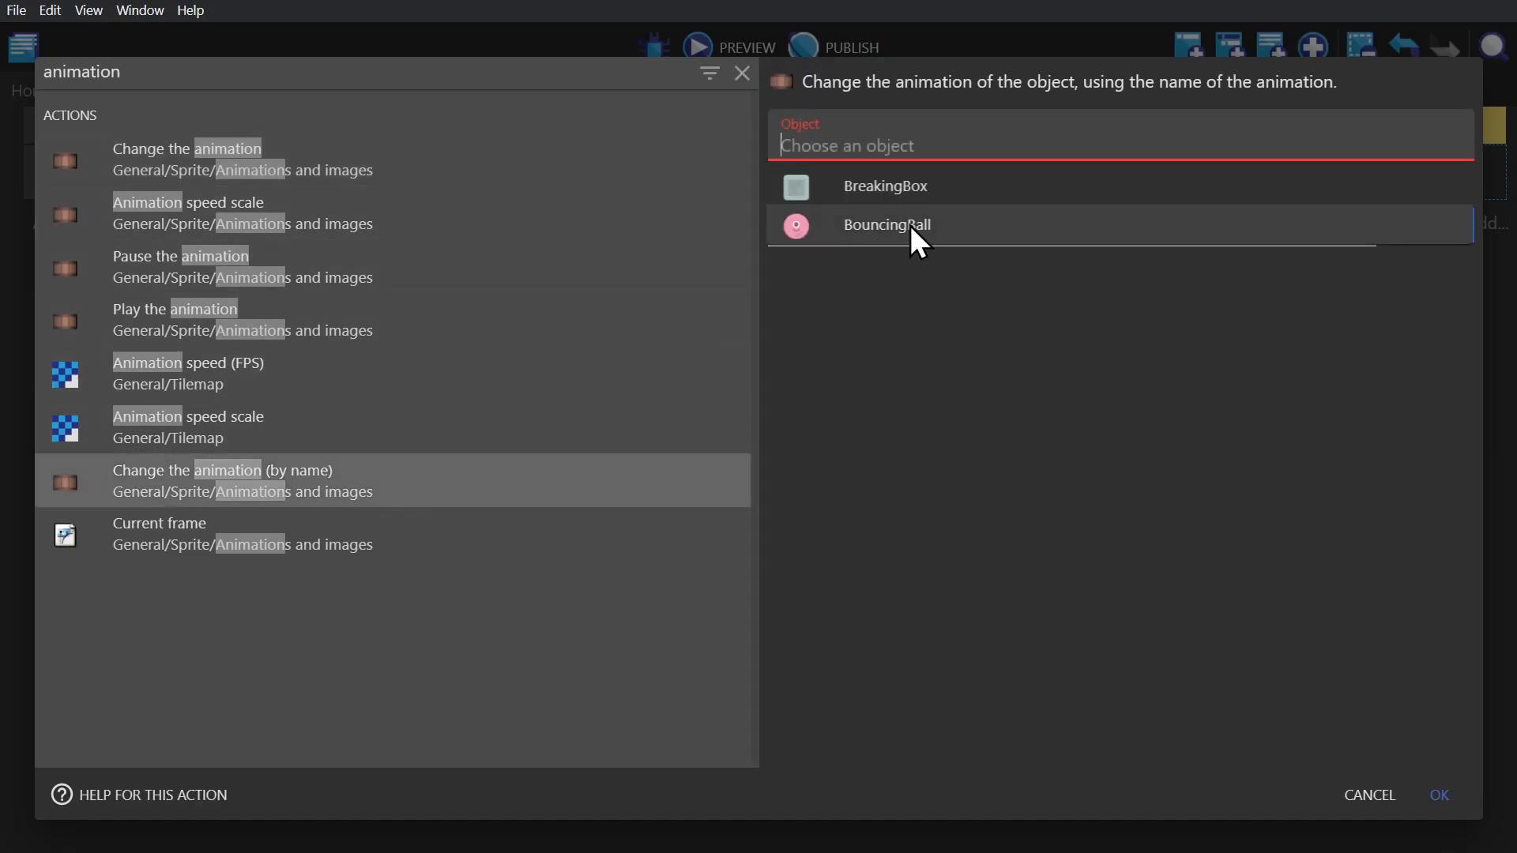
{"action": "left_click", "coordinate": [885, 224]}
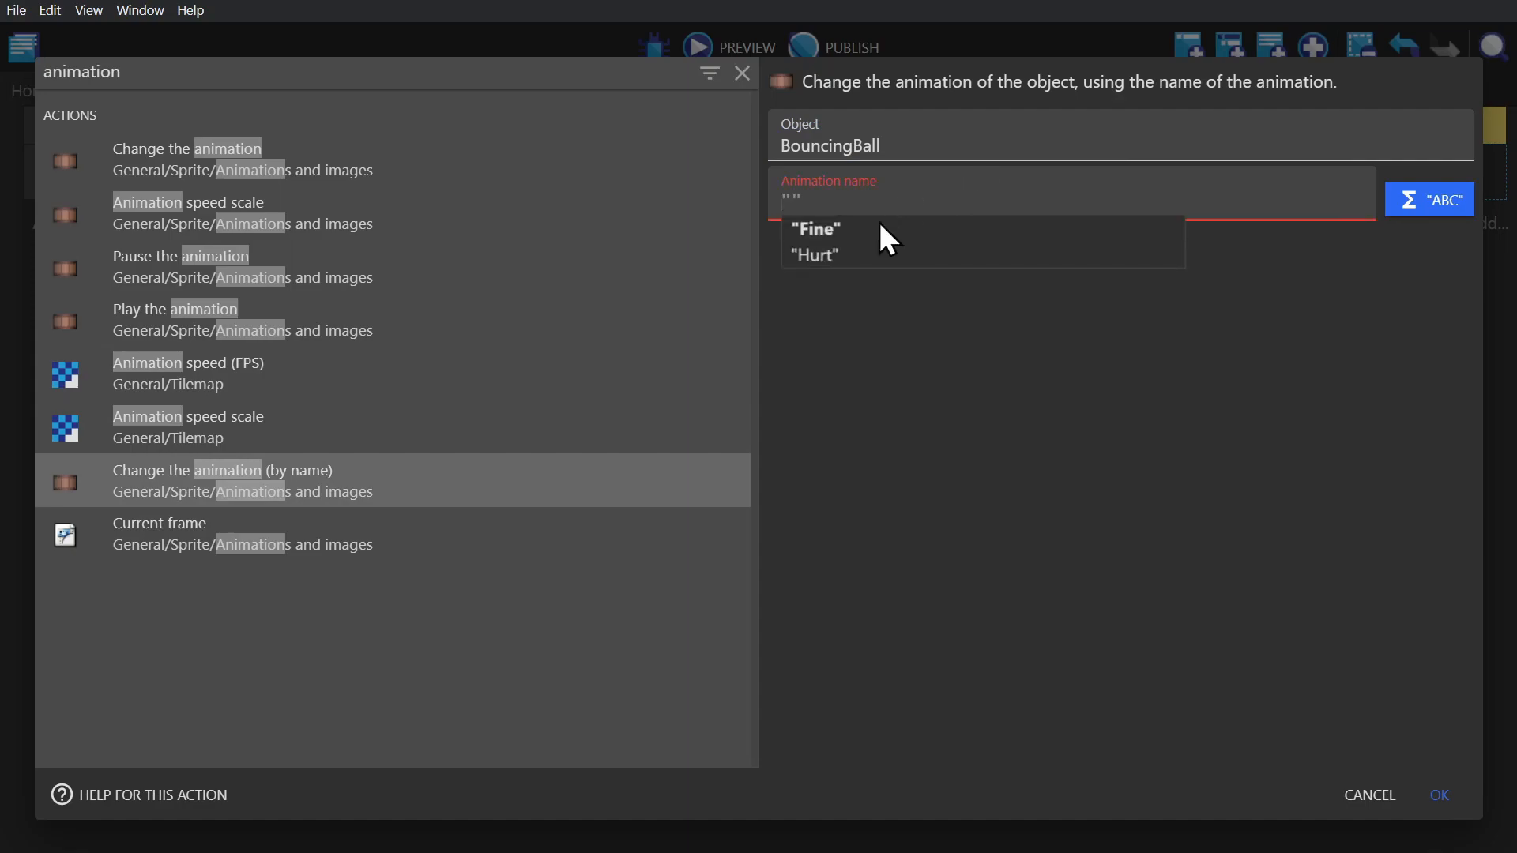
{"action": "mouse_move", "coordinate": [825, 265]}
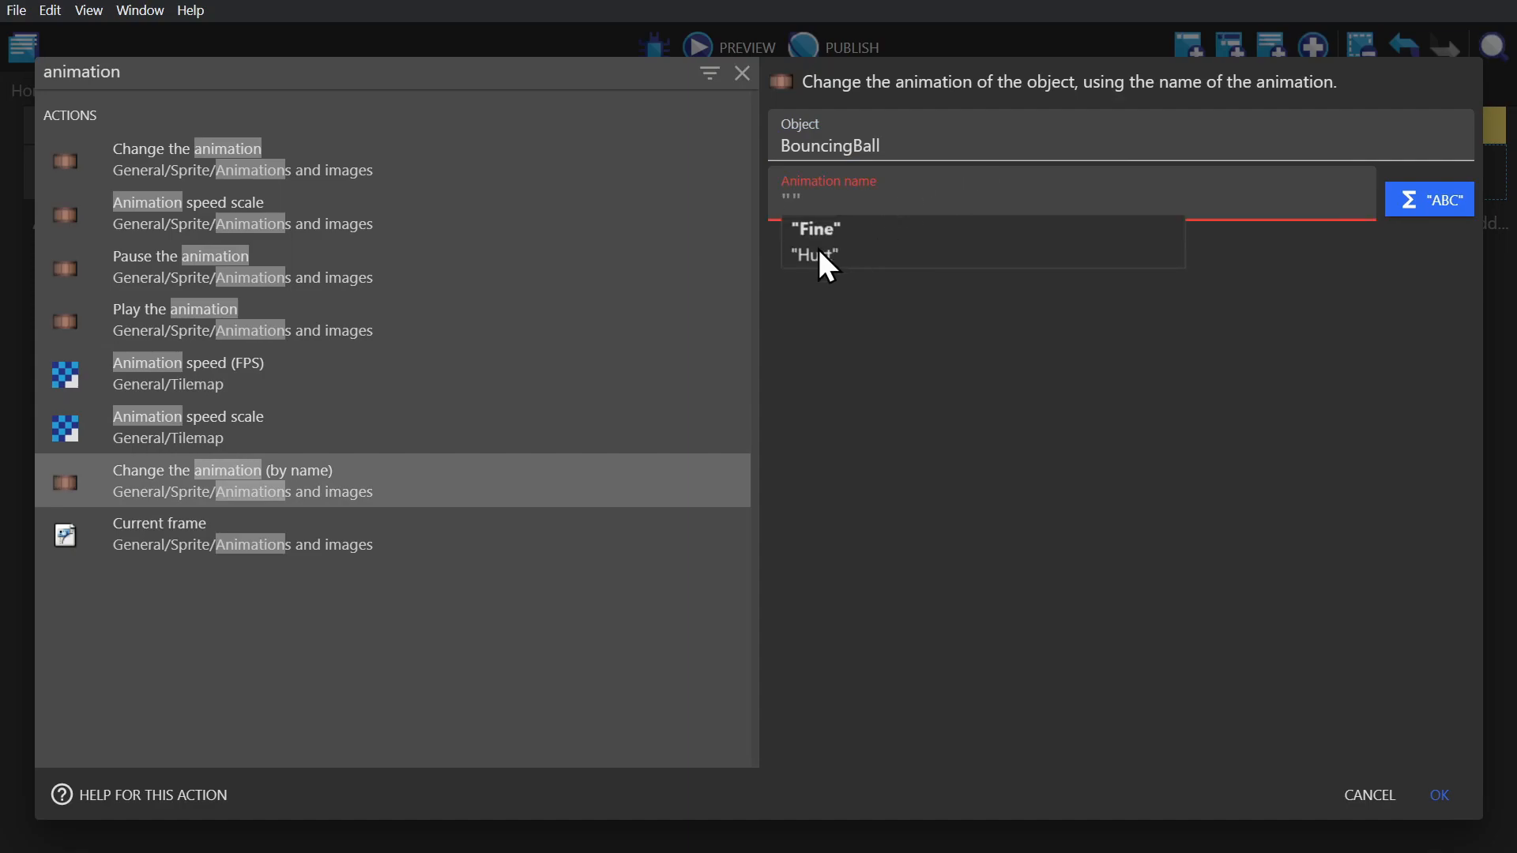
{"action": "left_click", "coordinate": [814, 255]}
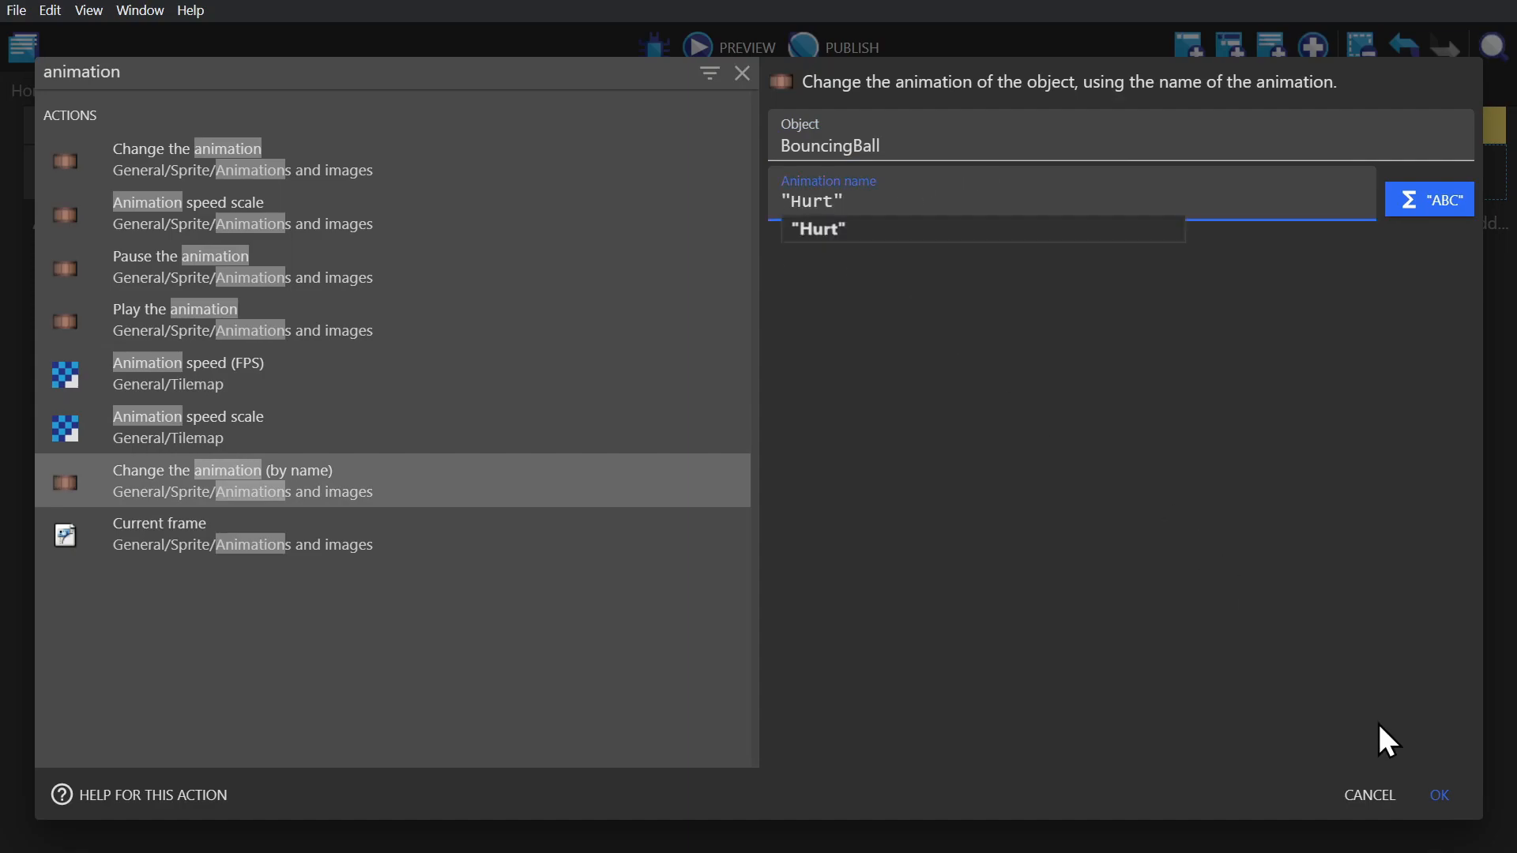
{"action": "left_click", "coordinate": [1439, 795]}
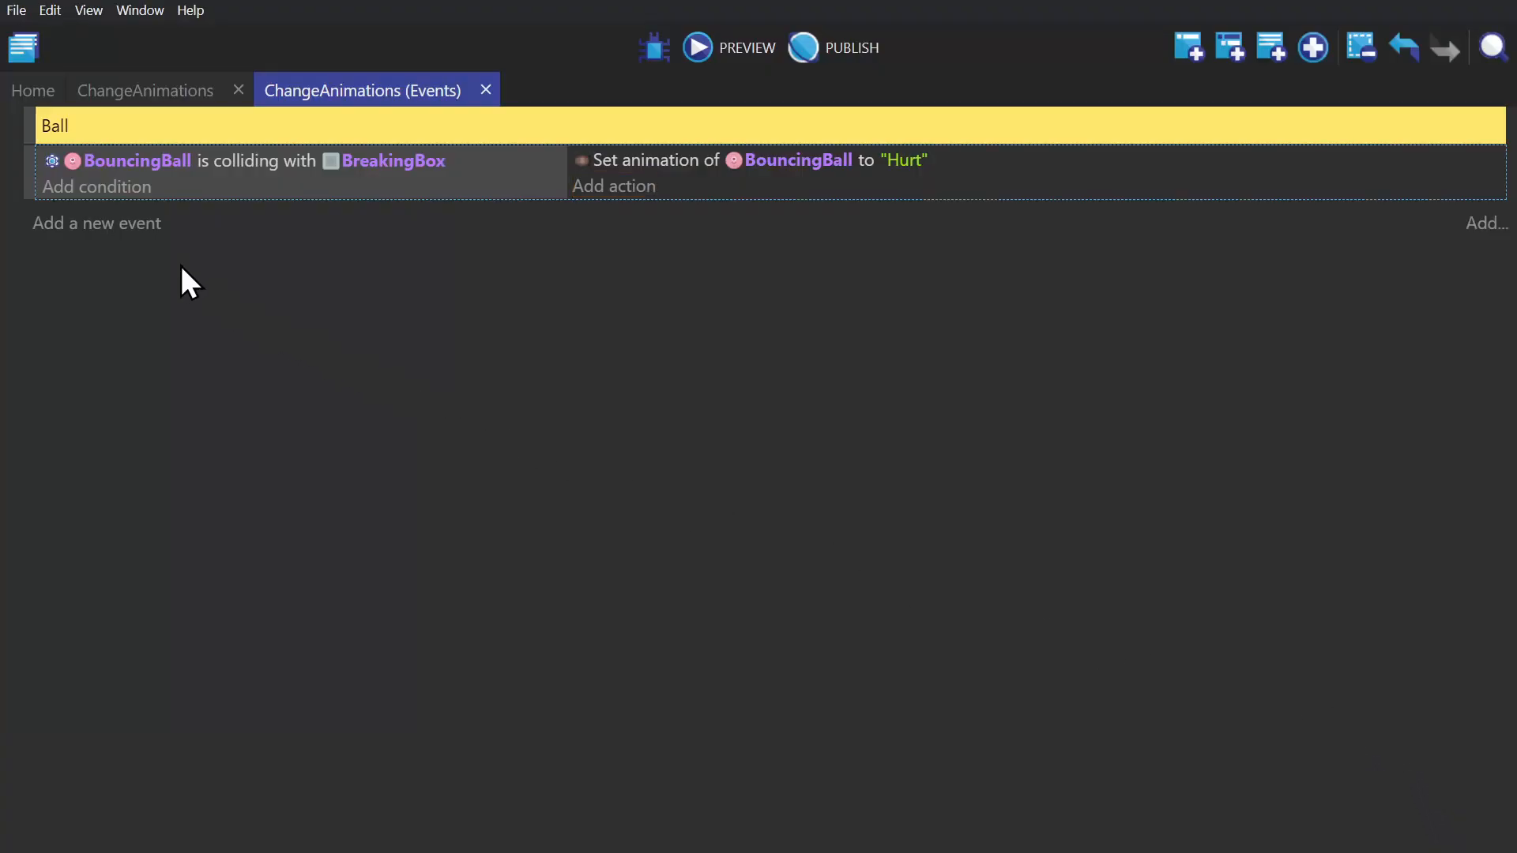
- Add a new event with a Current animation name condition on BouncingBall
{"action": "left_click", "coordinate": [96, 187]}
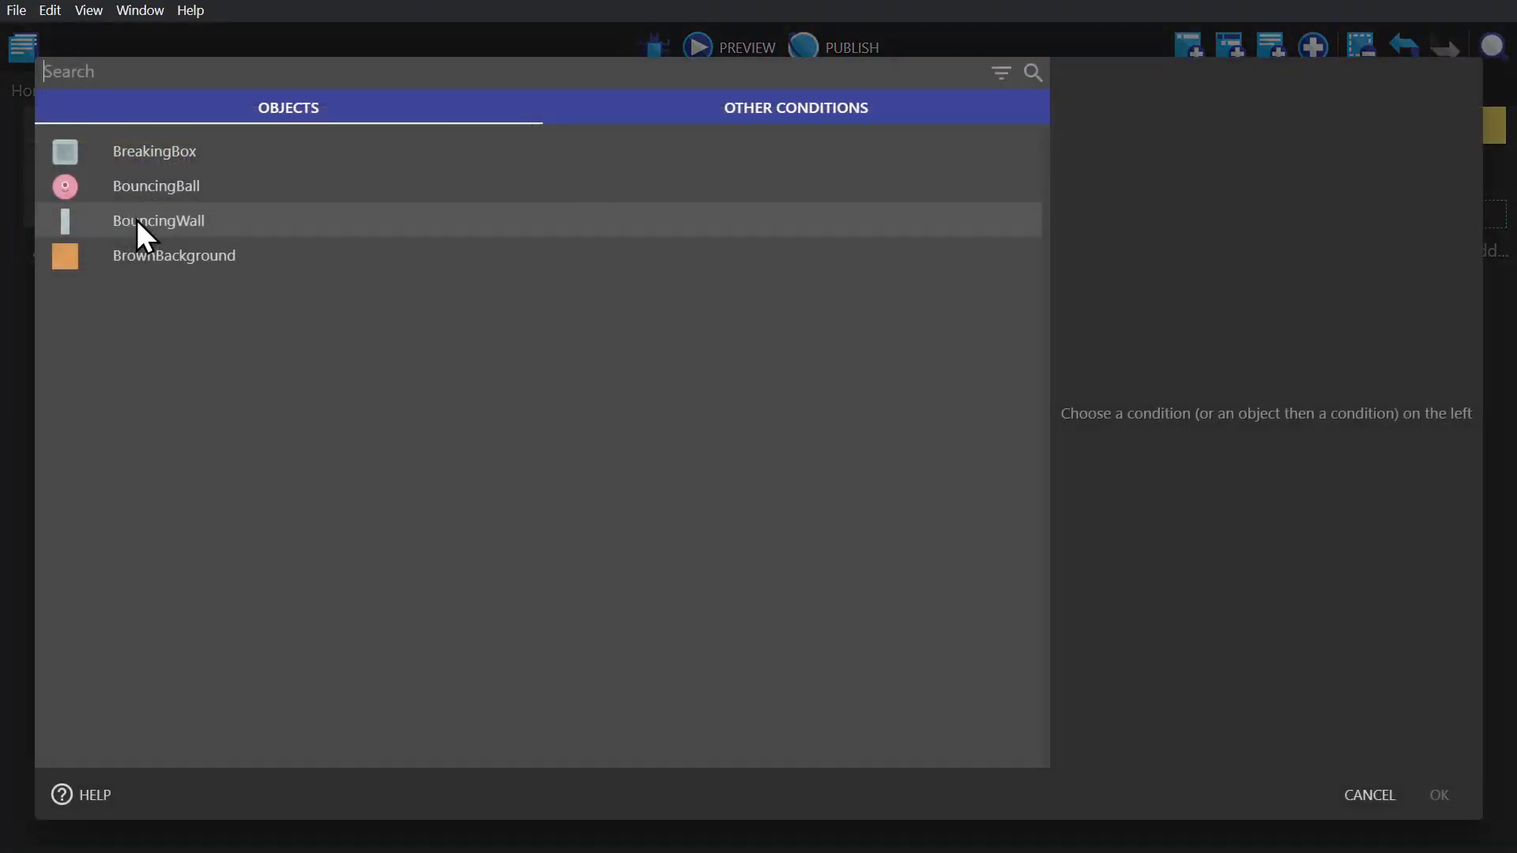
{"action": "type", "text": "animation"}
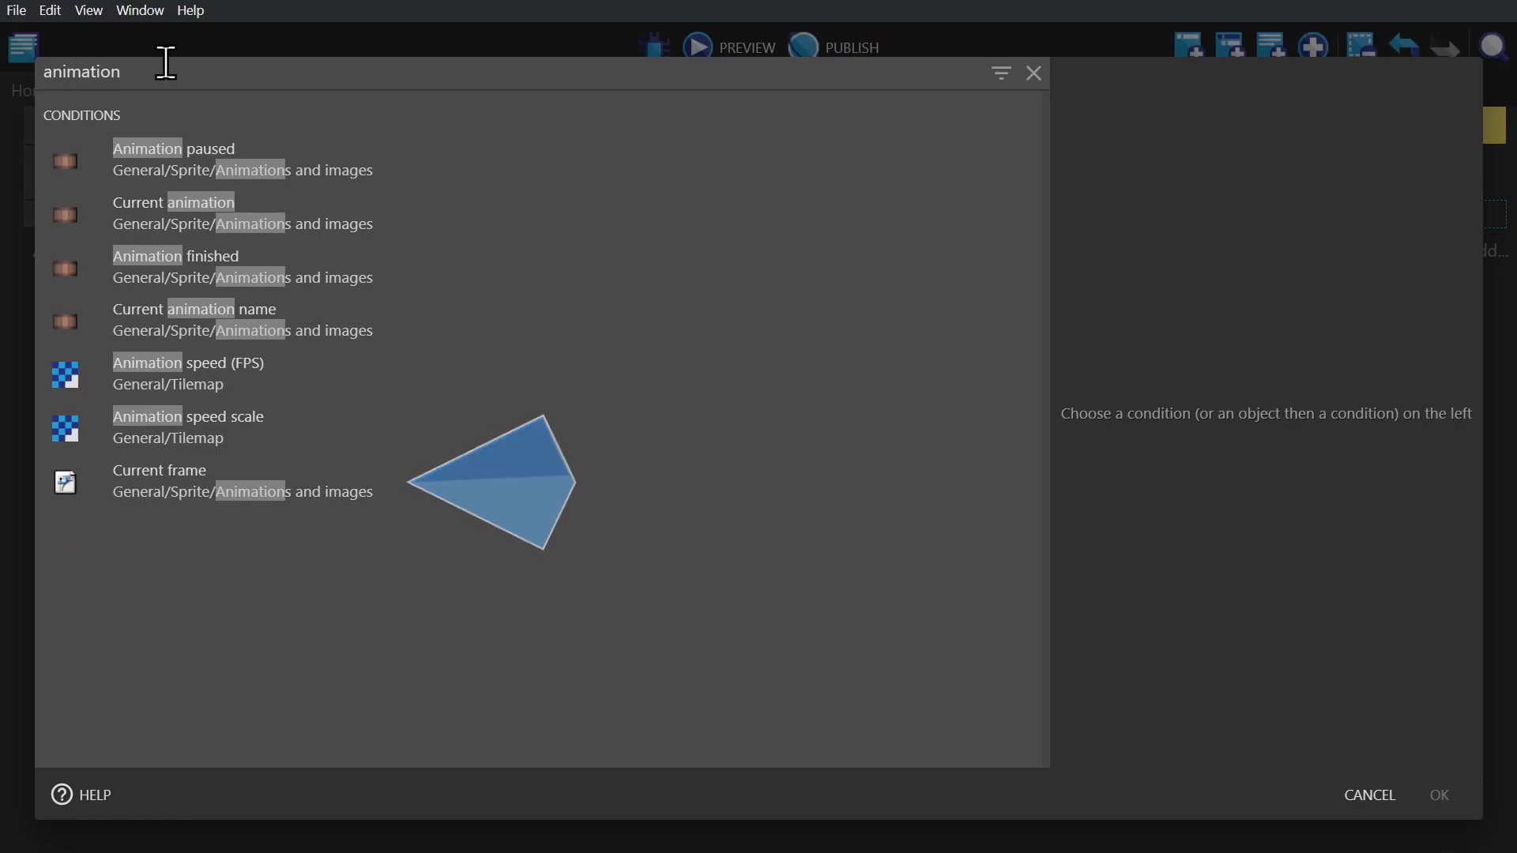
{"action": "mouse_move", "coordinate": [300, 334]}
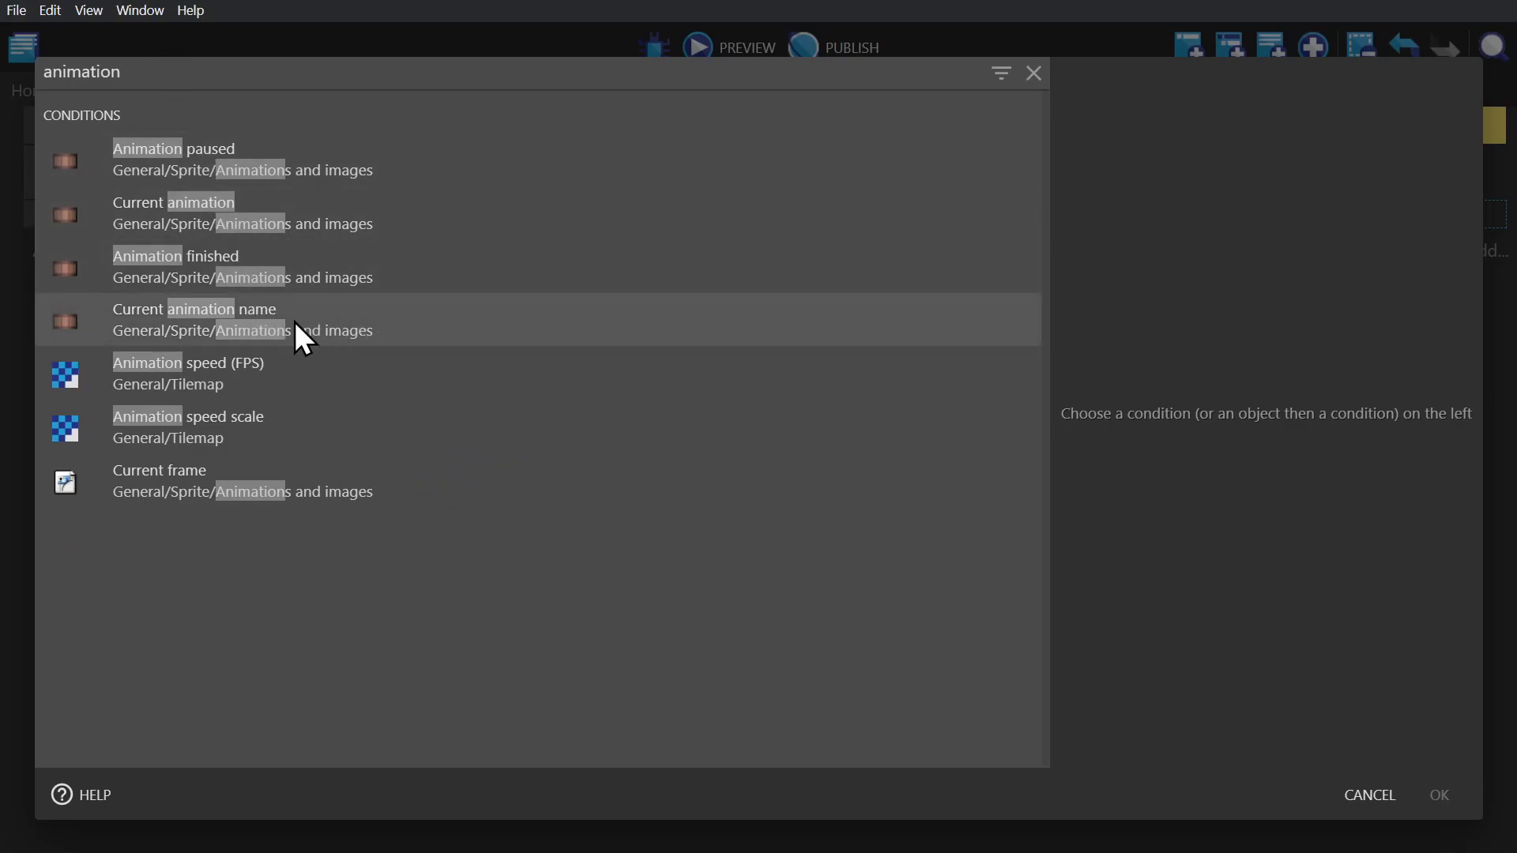
{"action": "left_click", "coordinate": [195, 319]}
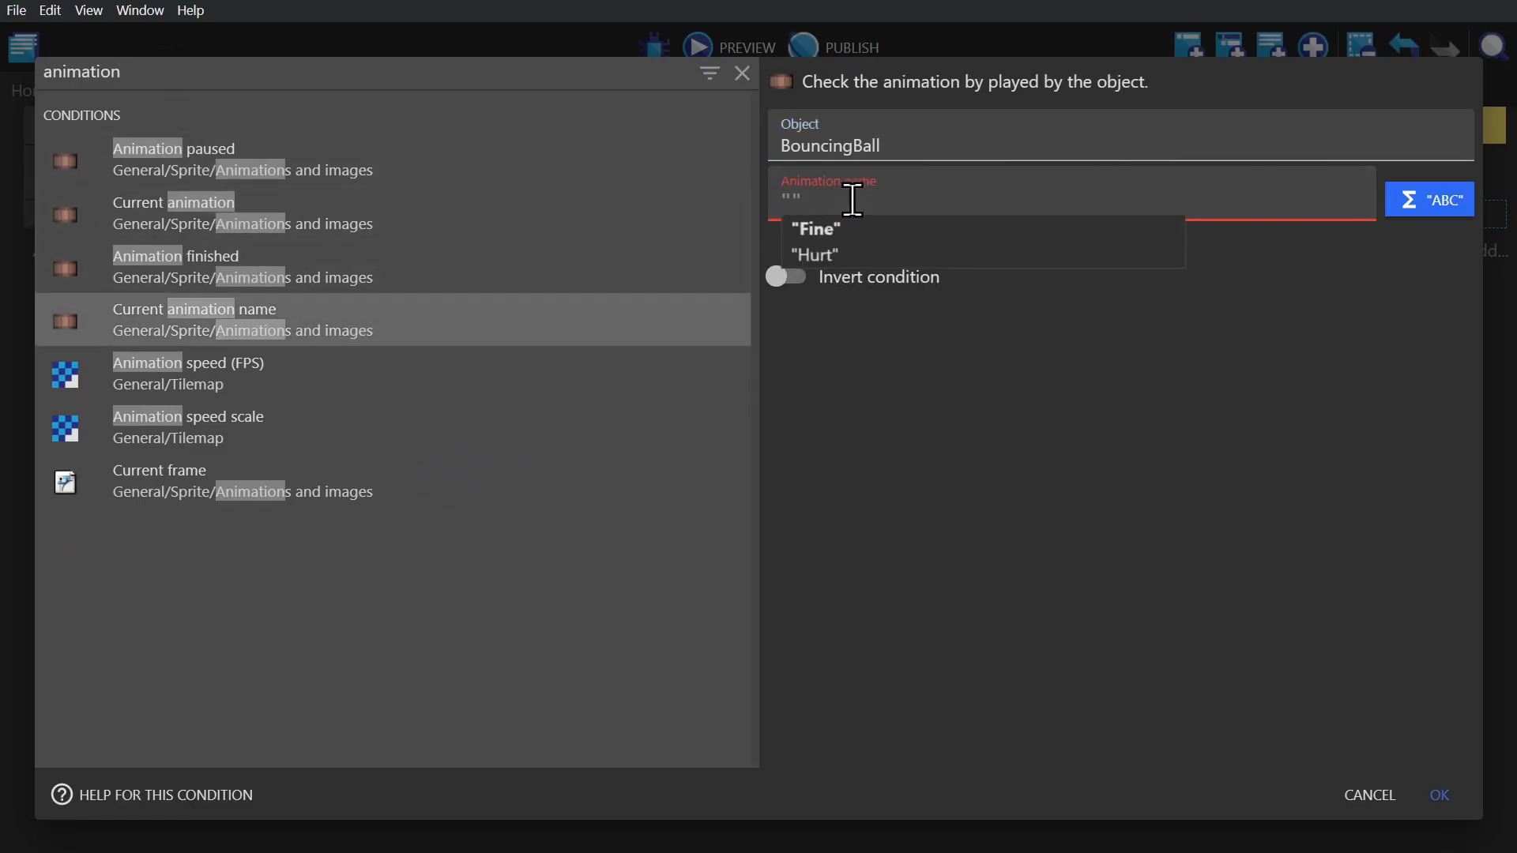
{"action": "left_click", "coordinate": [1438, 794]}
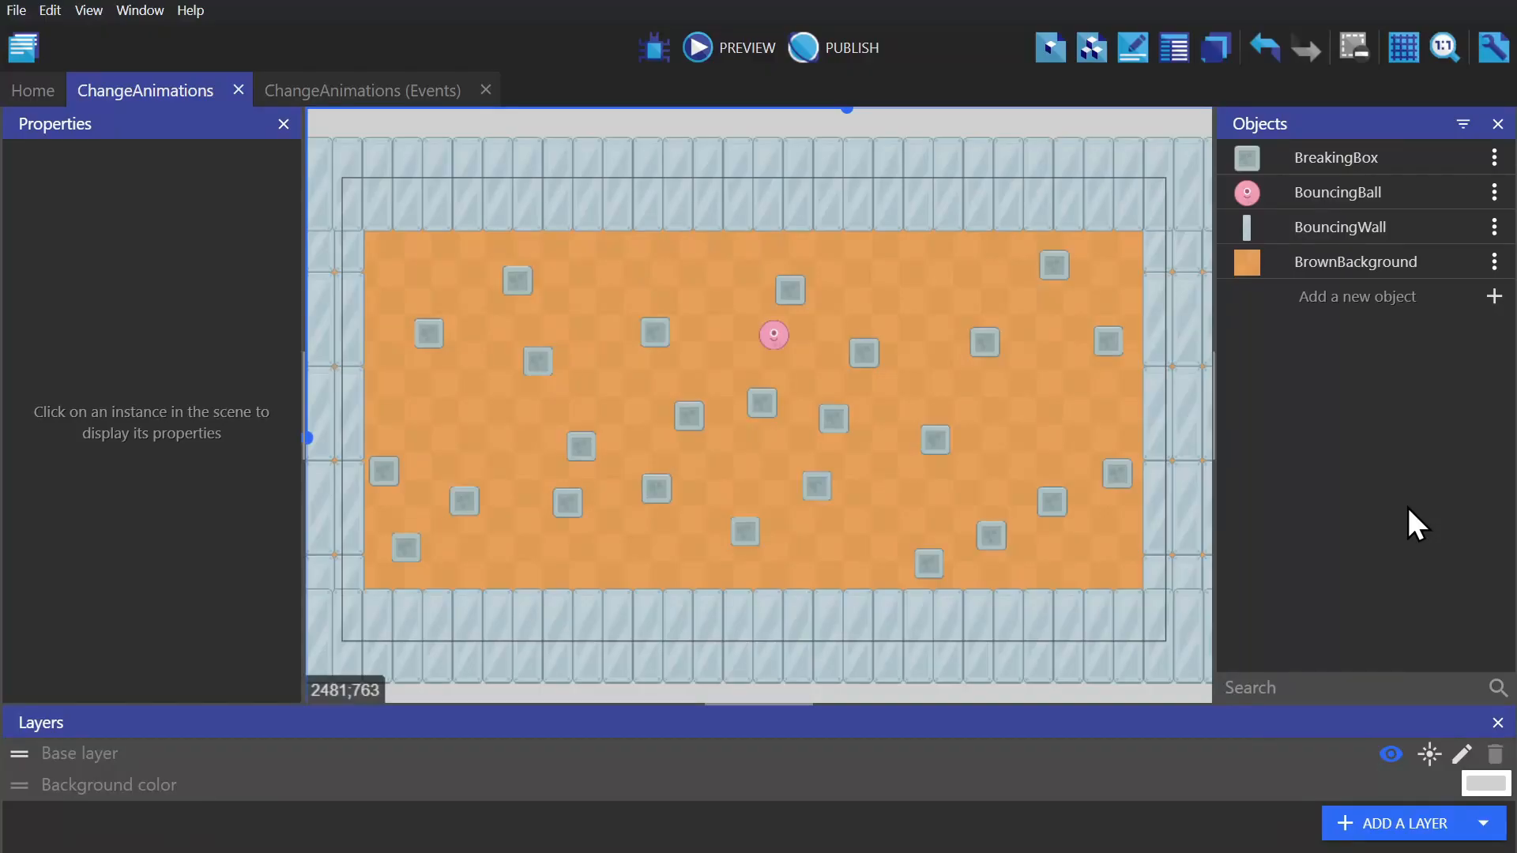
{"action": "mouse_move", "coordinate": [1384, 244]}
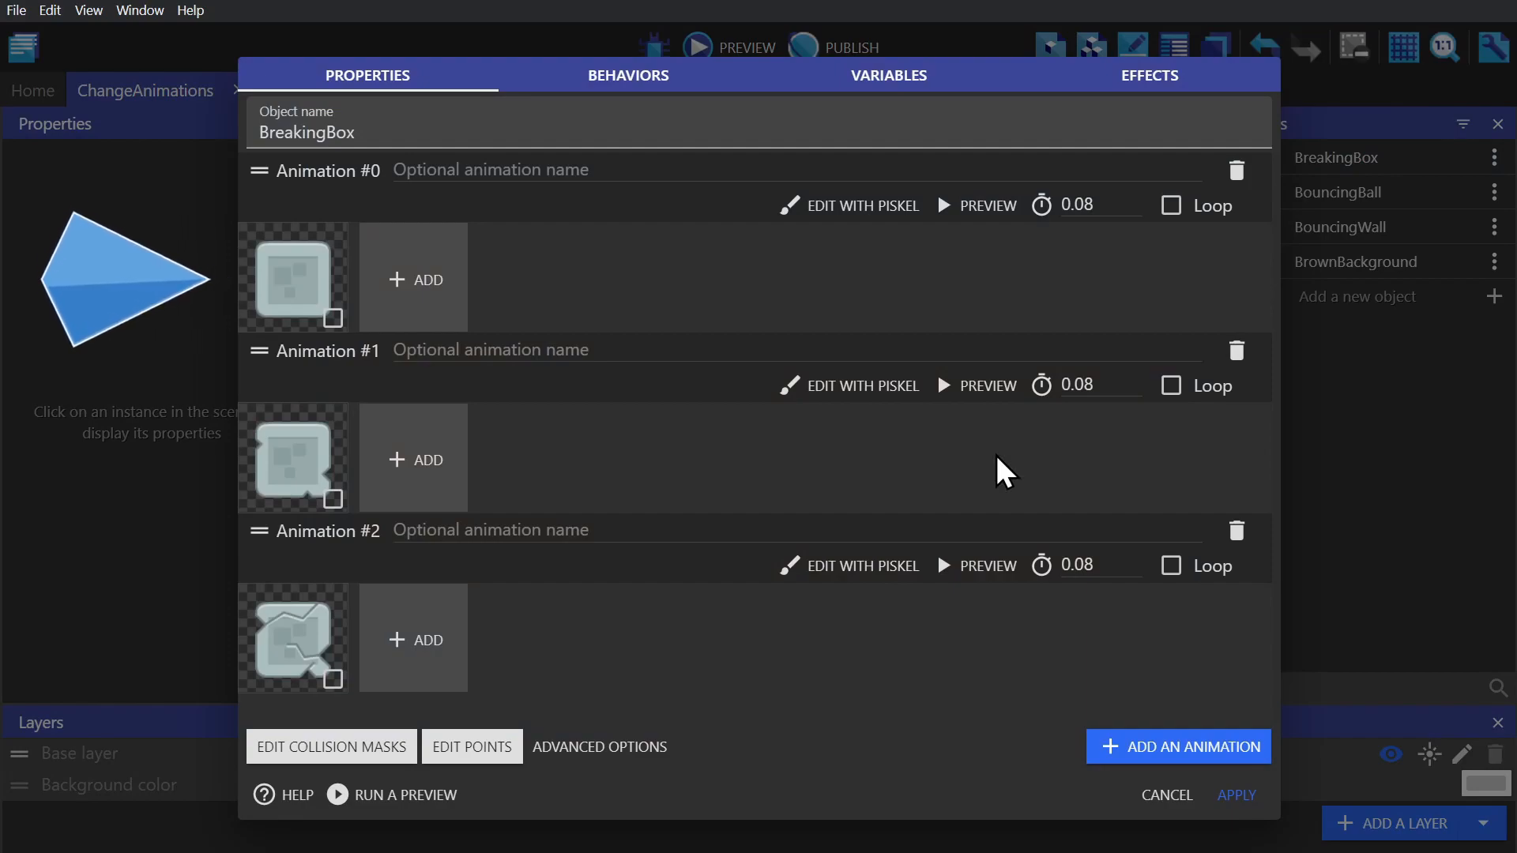
{"action": "mouse_move", "coordinate": [1112, 687]}
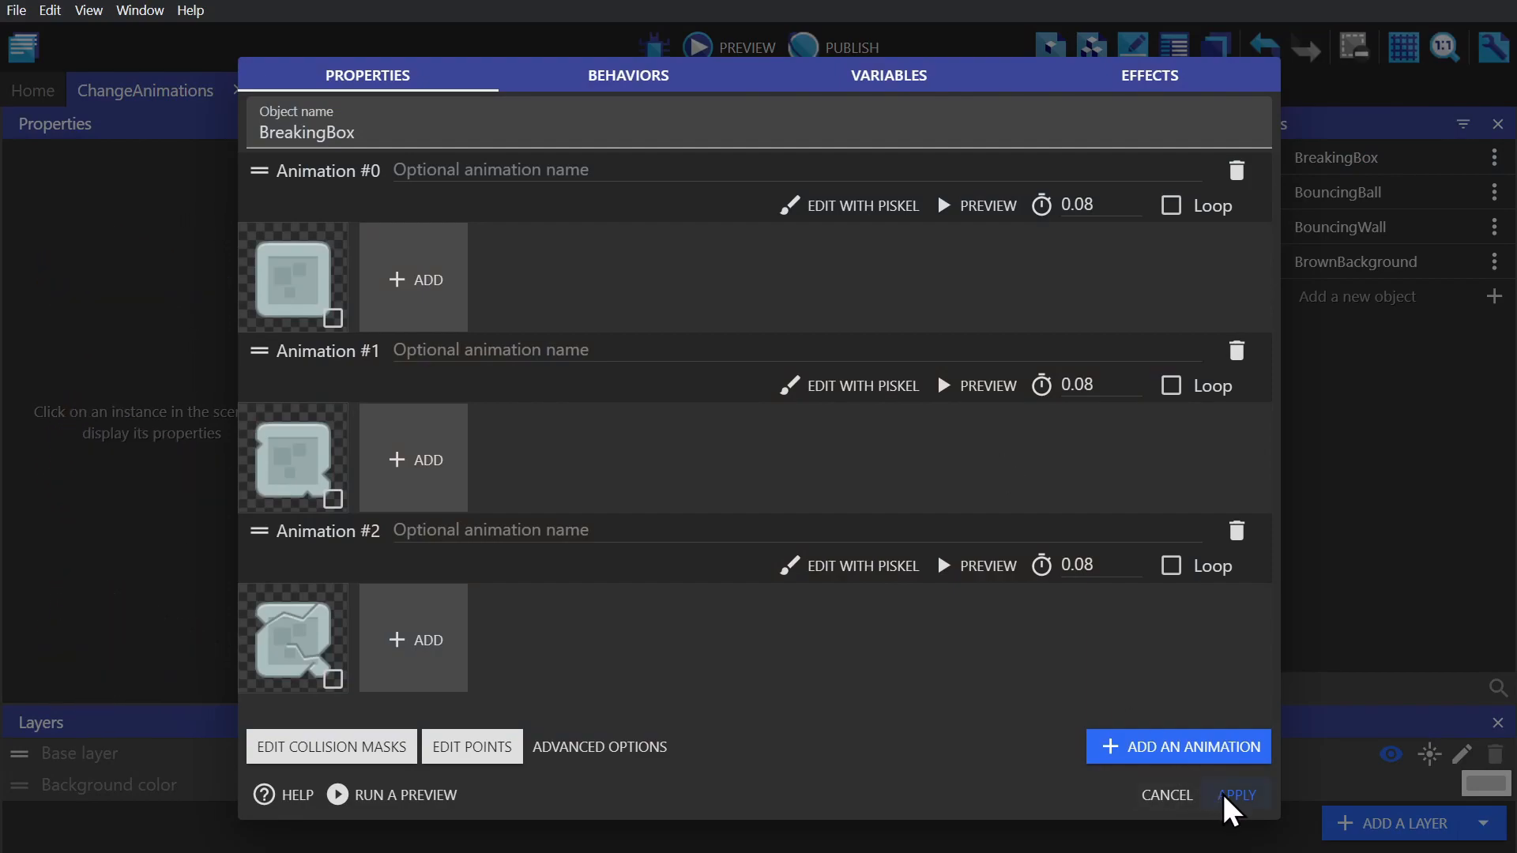
{"action": "left_click", "coordinate": [1236, 794]}
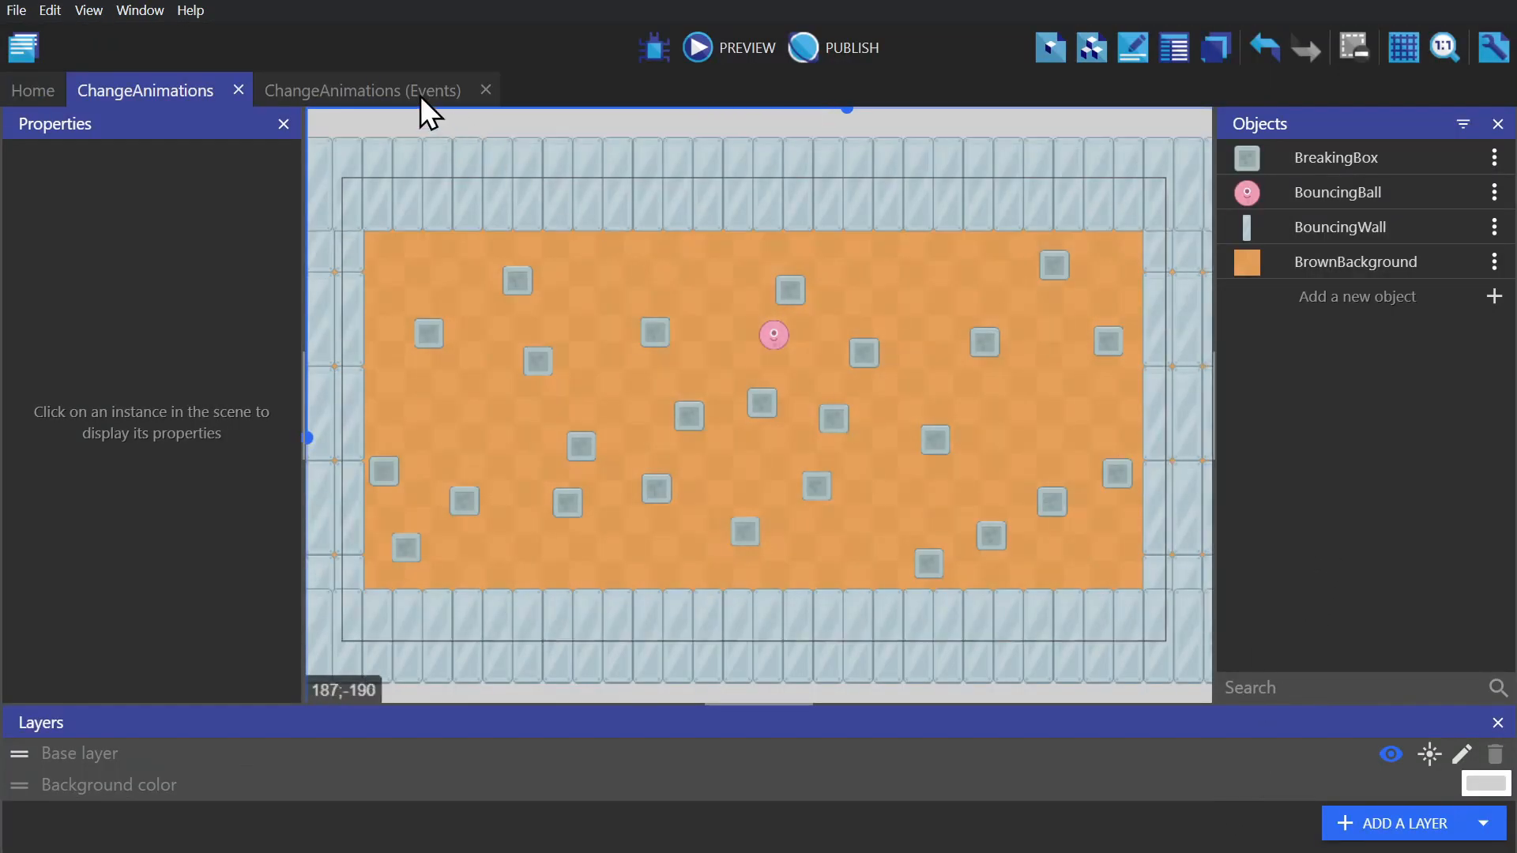
- Make the Breaking Blocks collision add 1 to BreakingBox's animation number
{"action": "left_click", "coordinate": [362, 90]}
{"action": "type", "text": "change animation"}
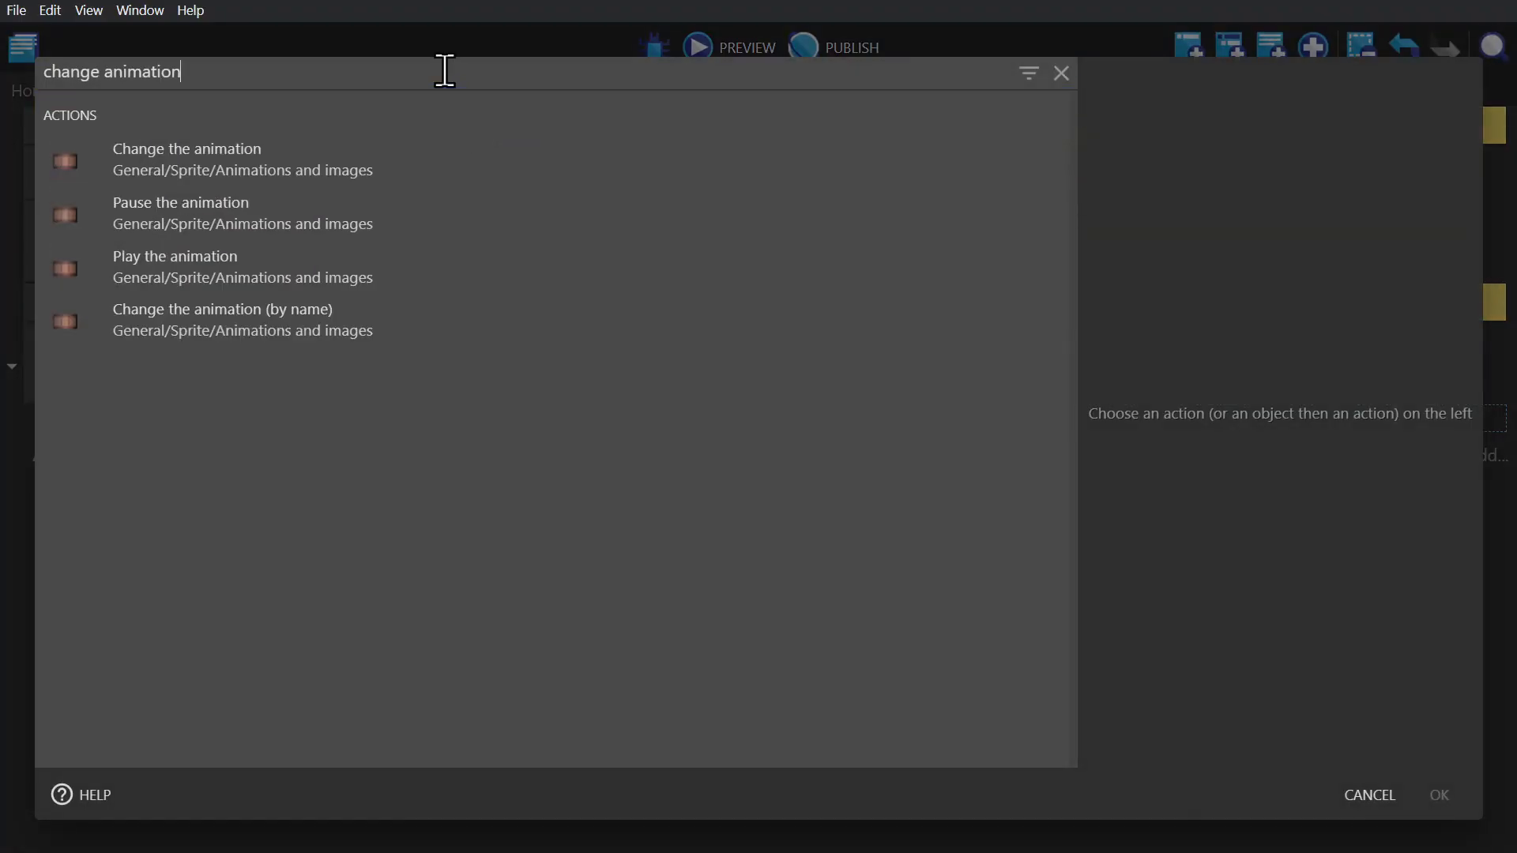
{"action": "left_click", "coordinate": [186, 159]}
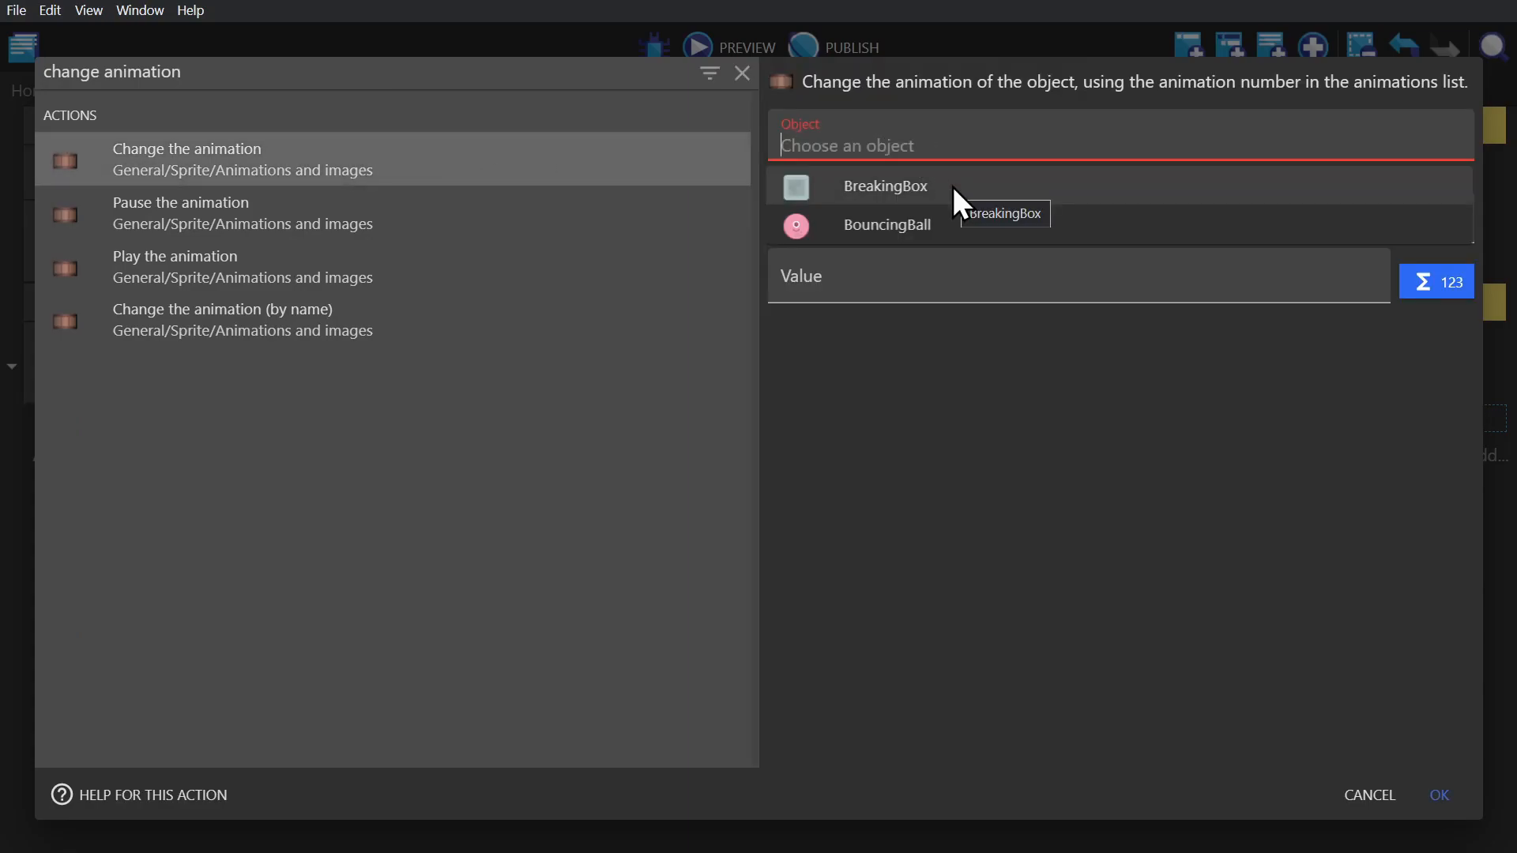
{"action": "left_click", "coordinate": [884, 186]}
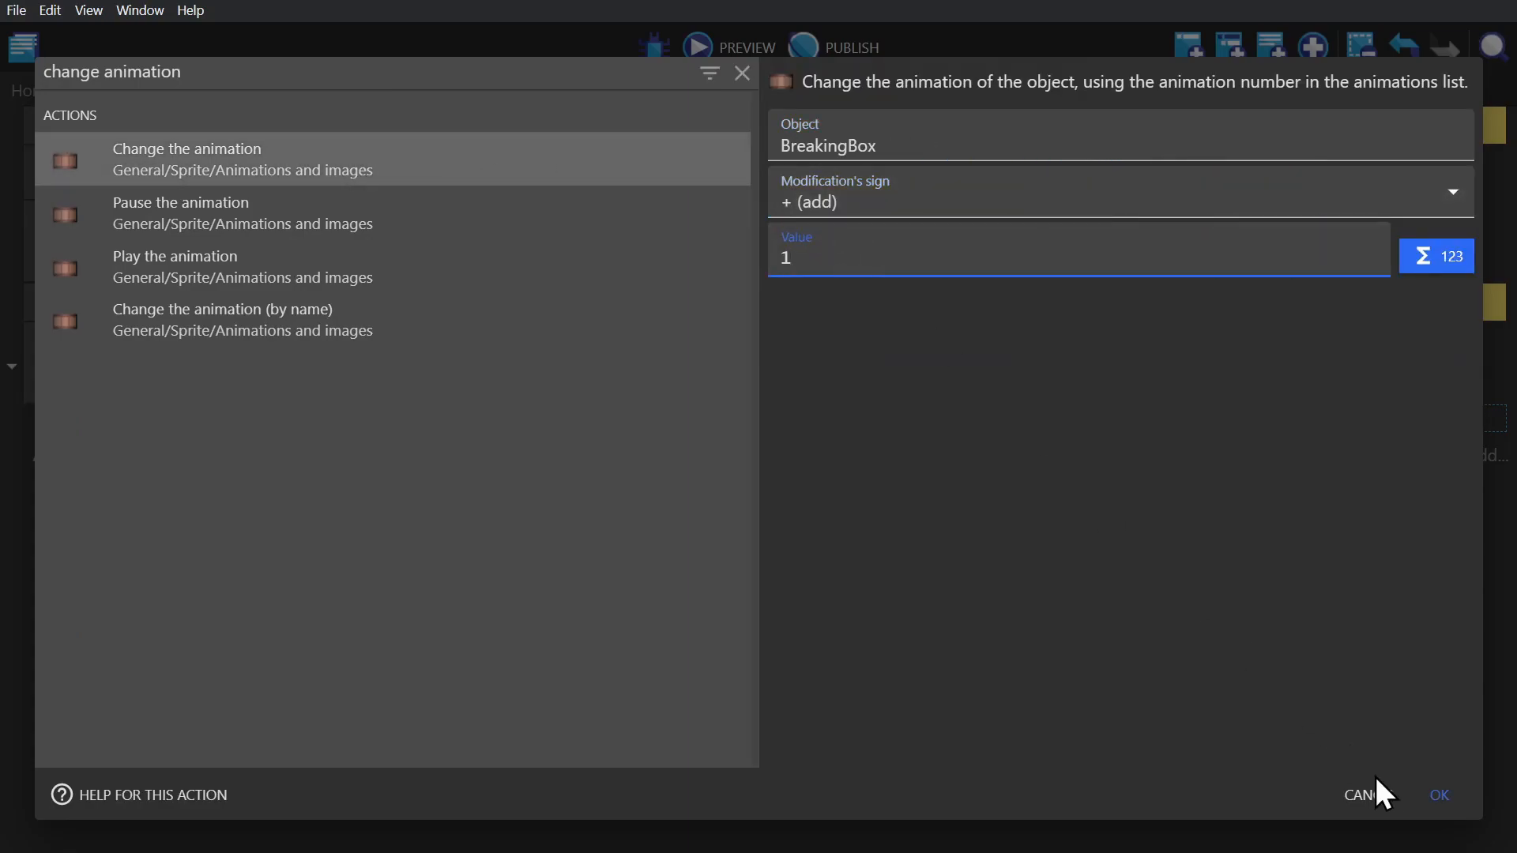
{"action": "left_click", "coordinate": [1439, 794]}
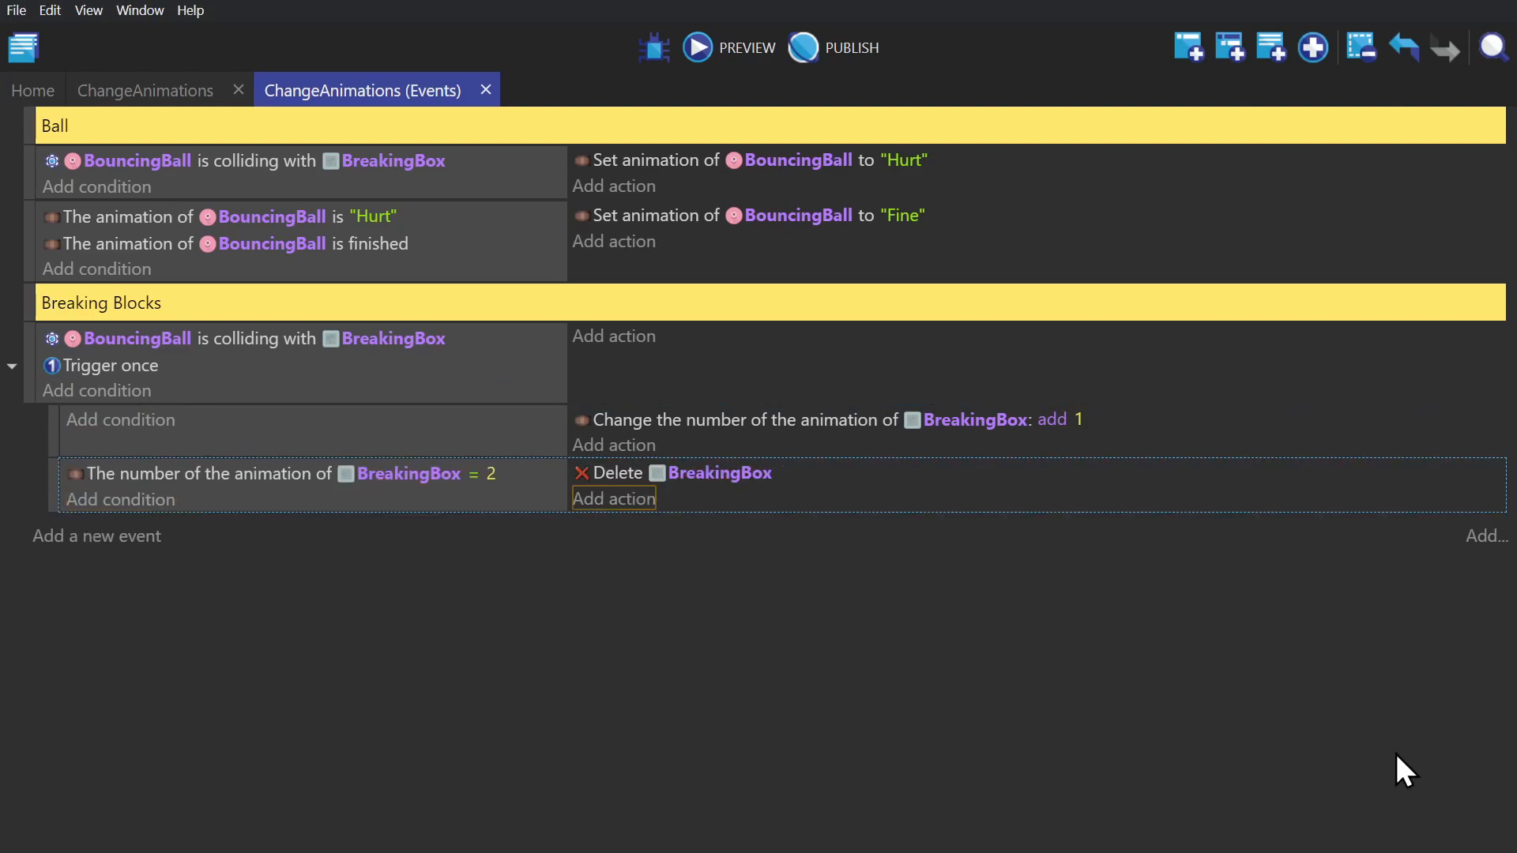
{"action": "mouse_move", "coordinate": [203, 509]}
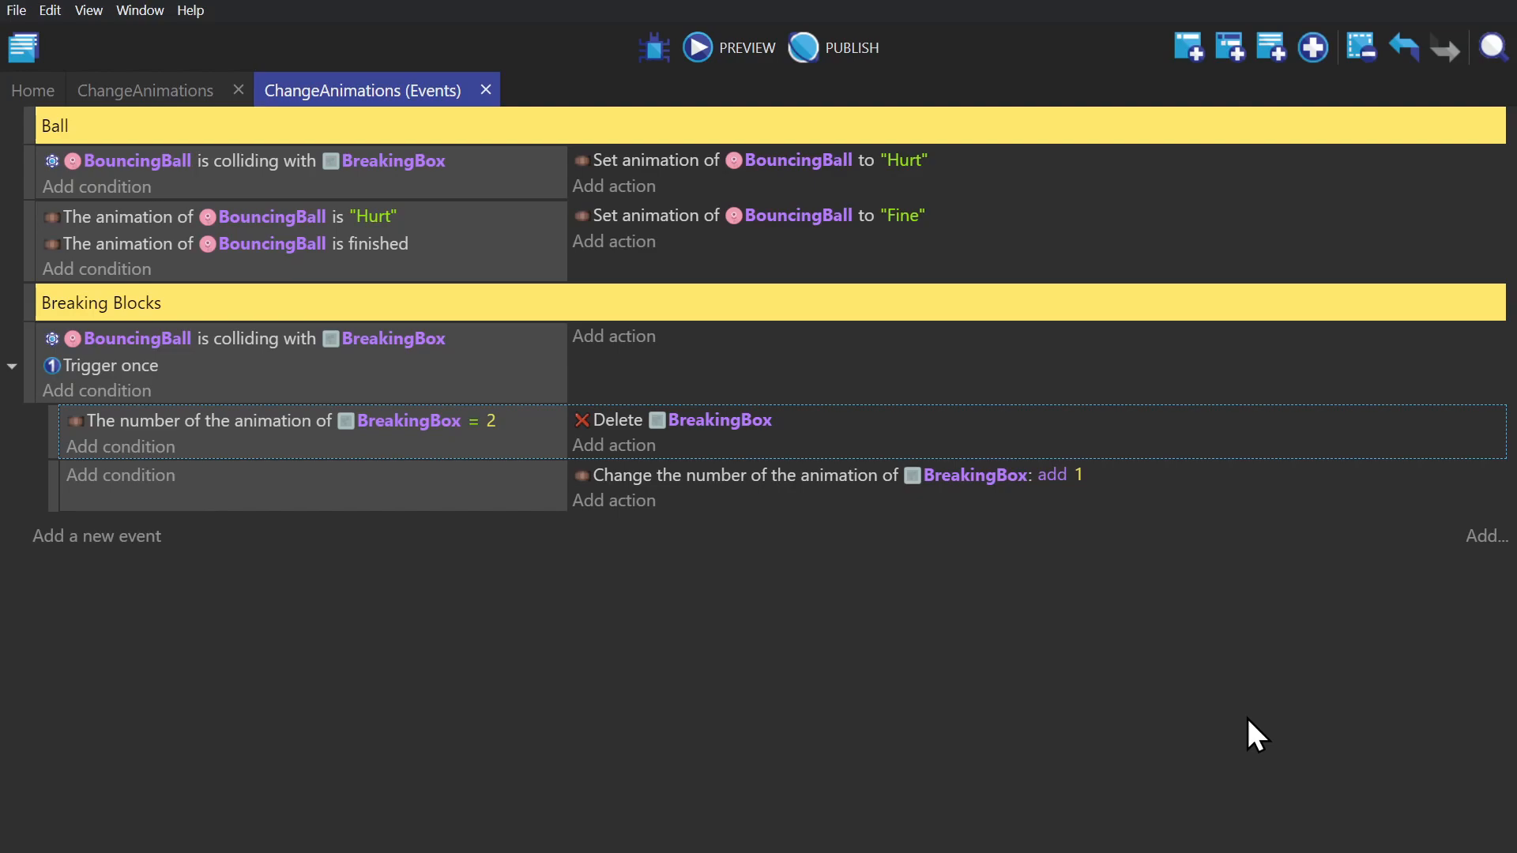
{"action": "left_click", "coordinate": [695, 47]}
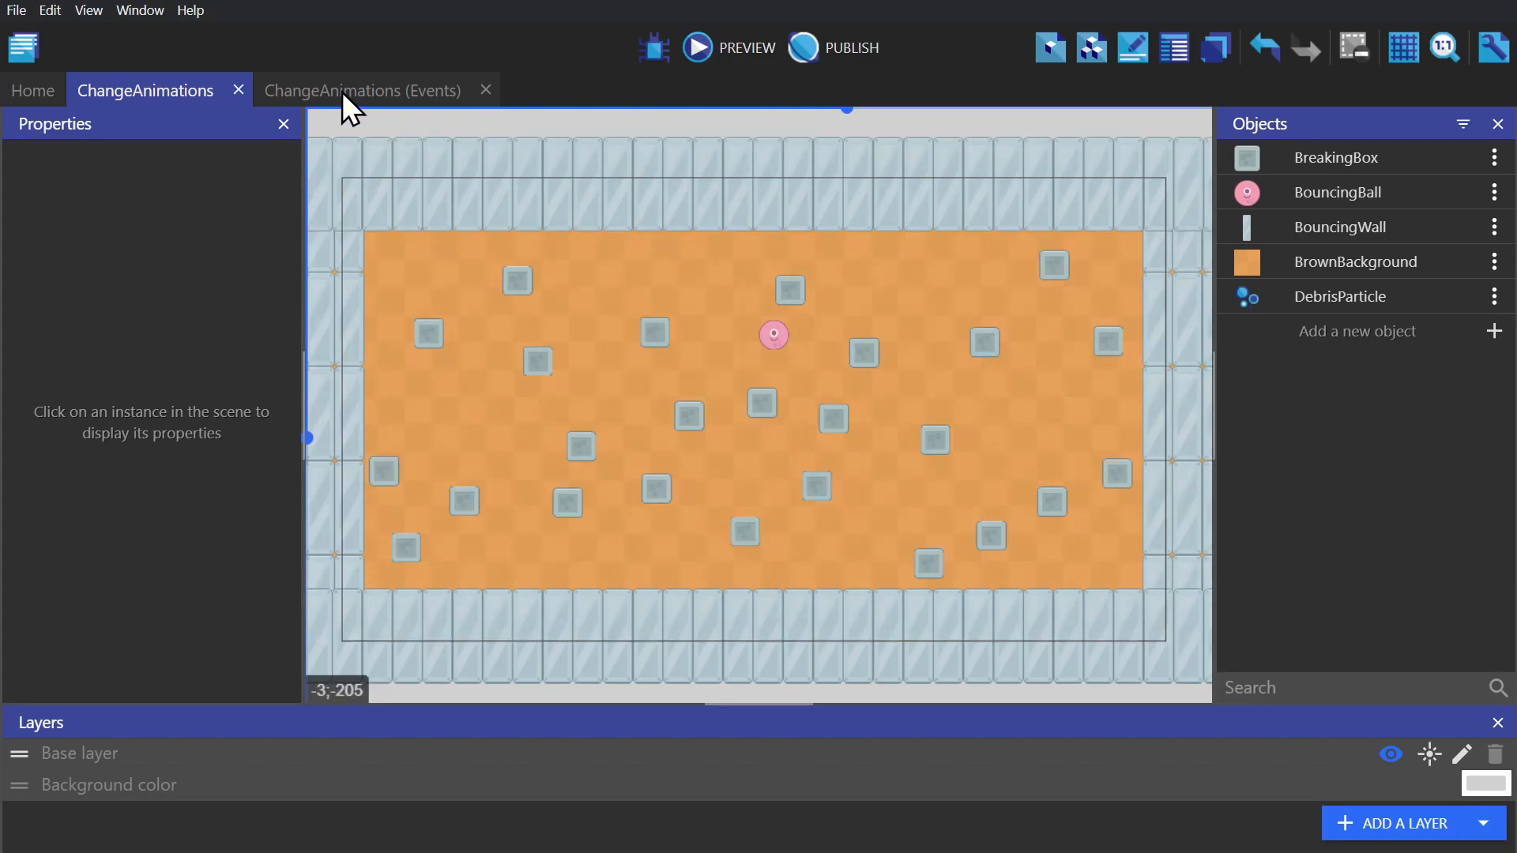
- Add Repeat sub-events spawning one to three DebrisParticles with z-order 0 per box hit
{"action": "left_click", "coordinate": [362, 90]}
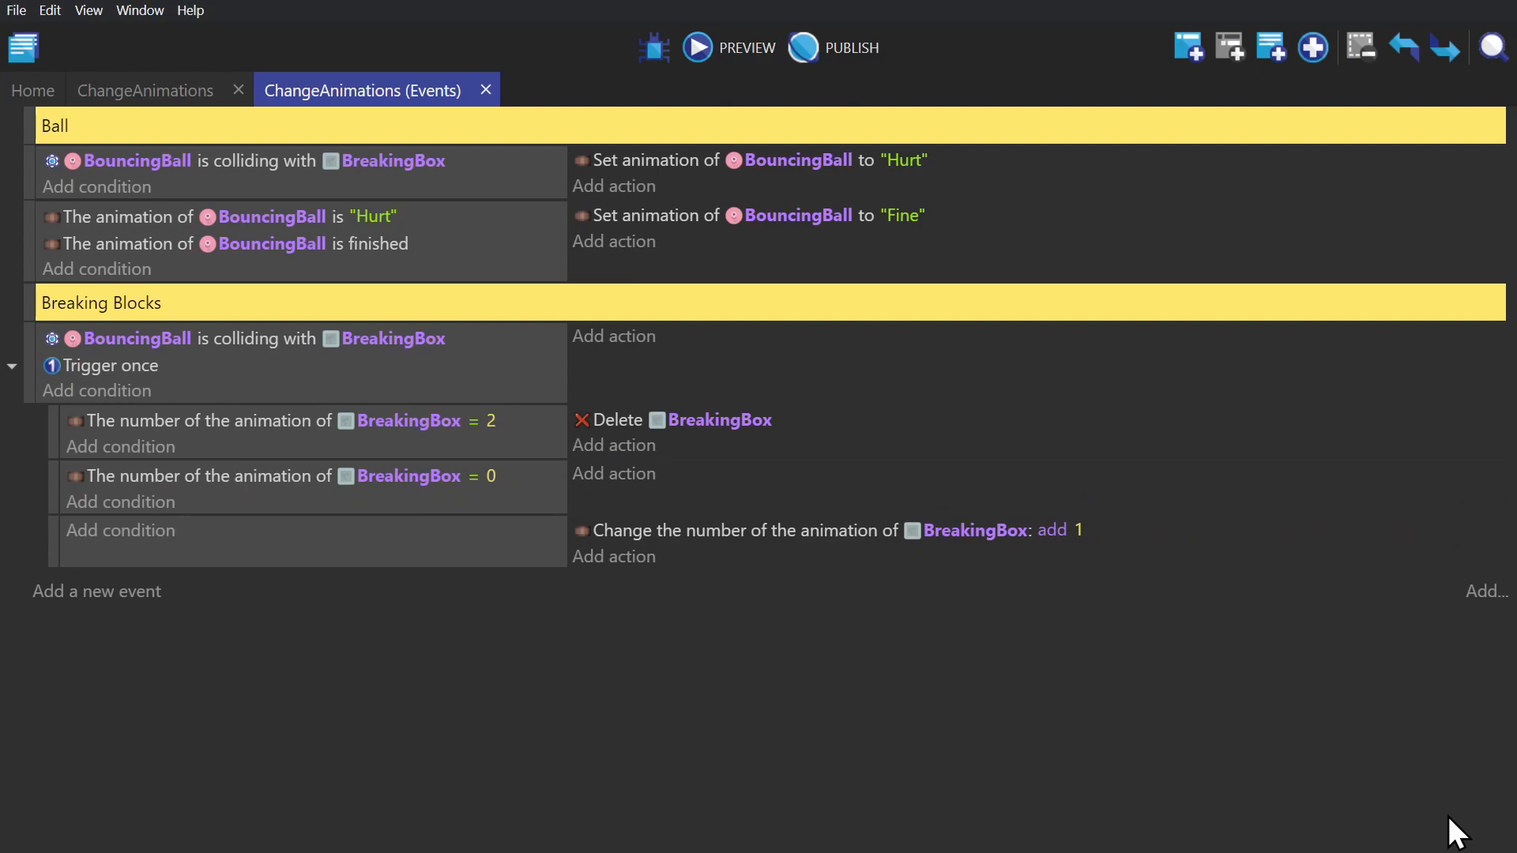
{"action": "left_click", "coordinate": [615, 473]}
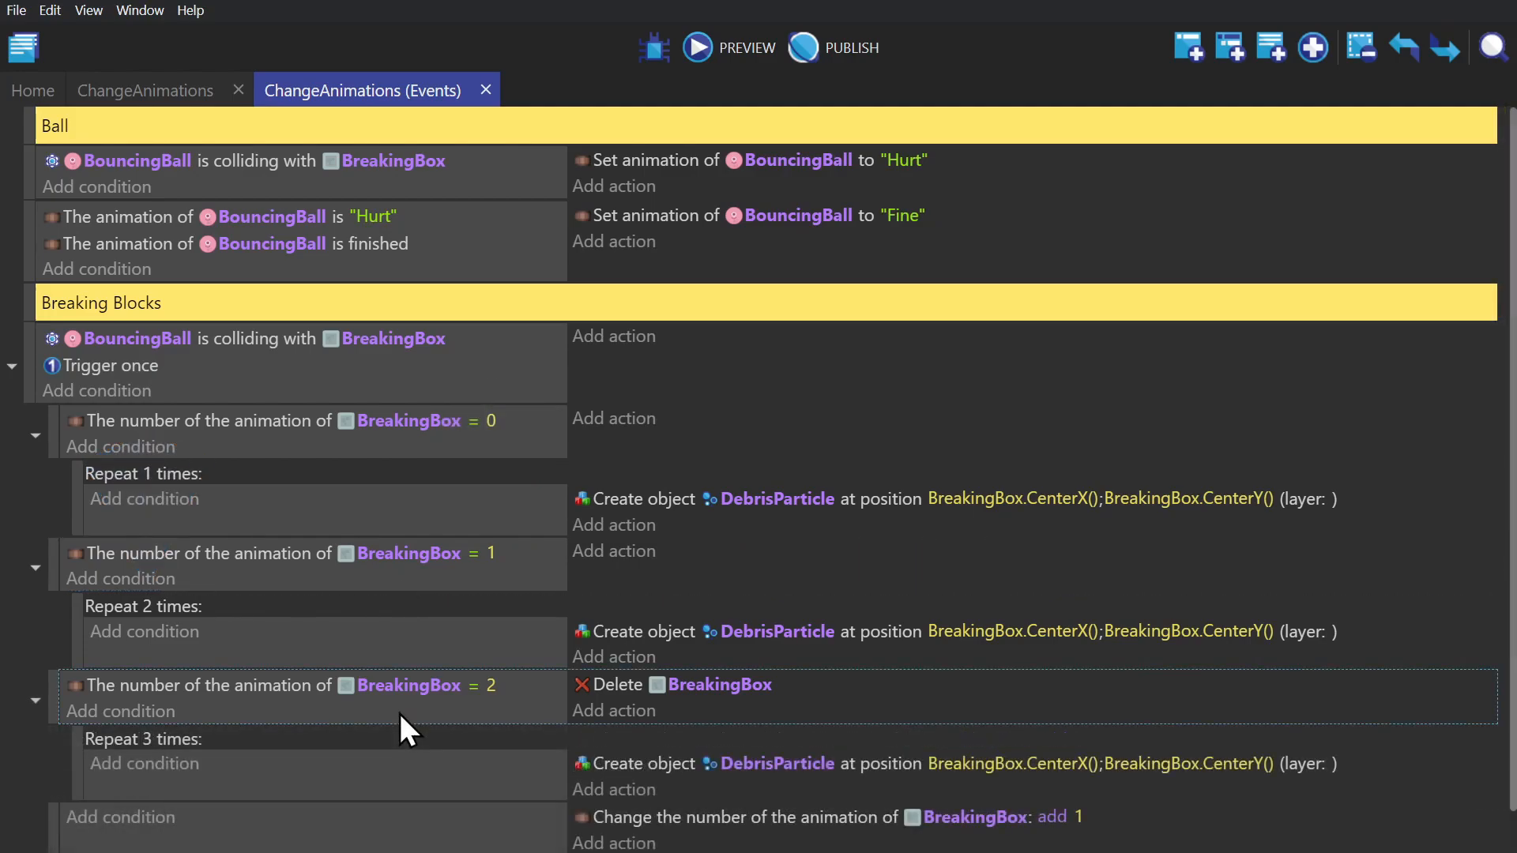
{"action": "scroll", "scroll_direction": "down", "scroll_amount": 3}
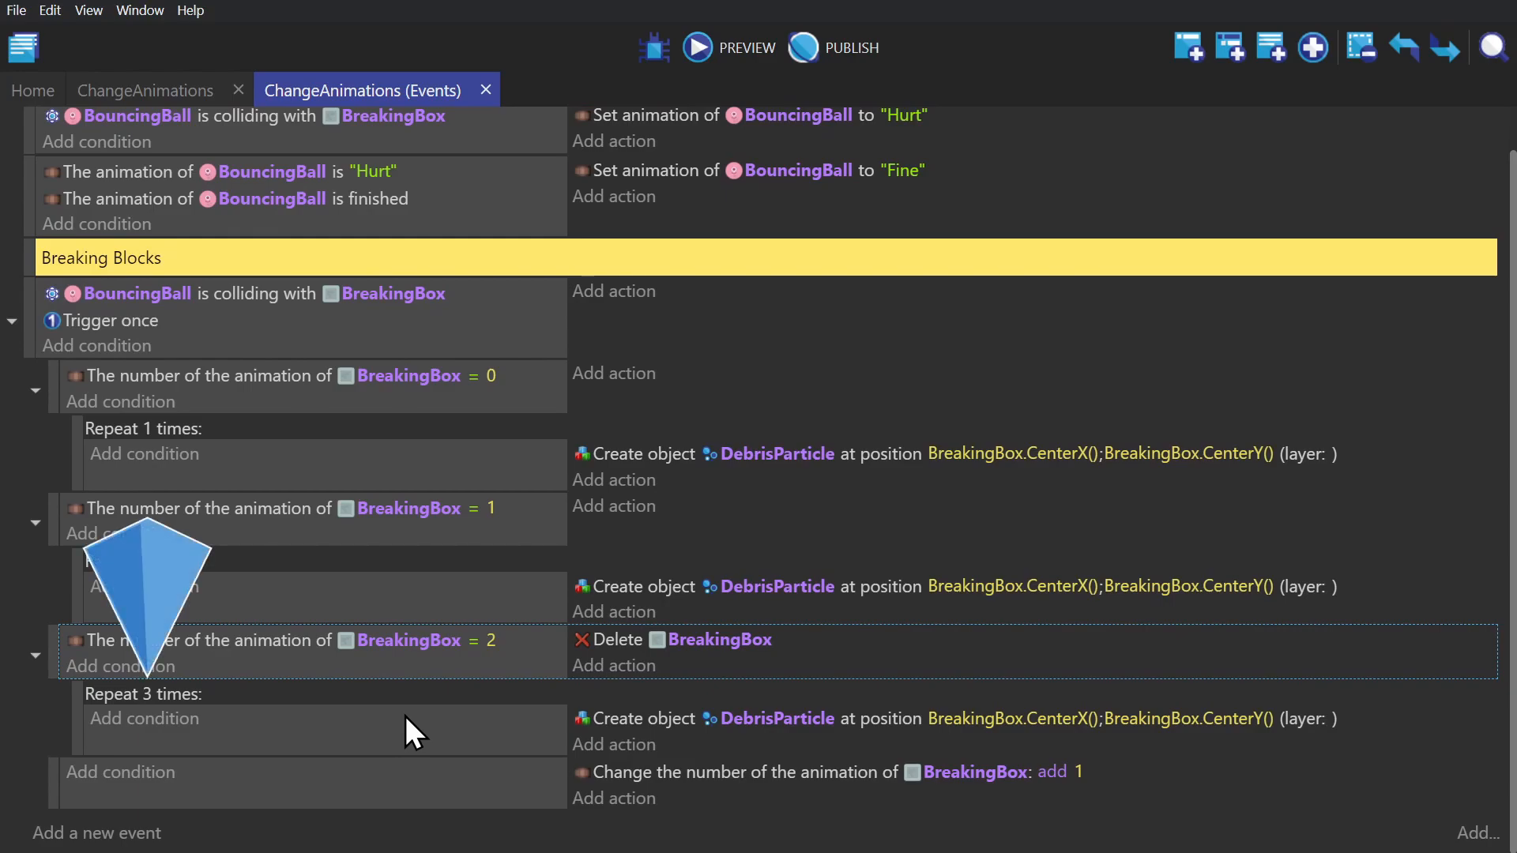
{"action": "scroll", "scroll_direction": "down", "scroll_amount": 3}
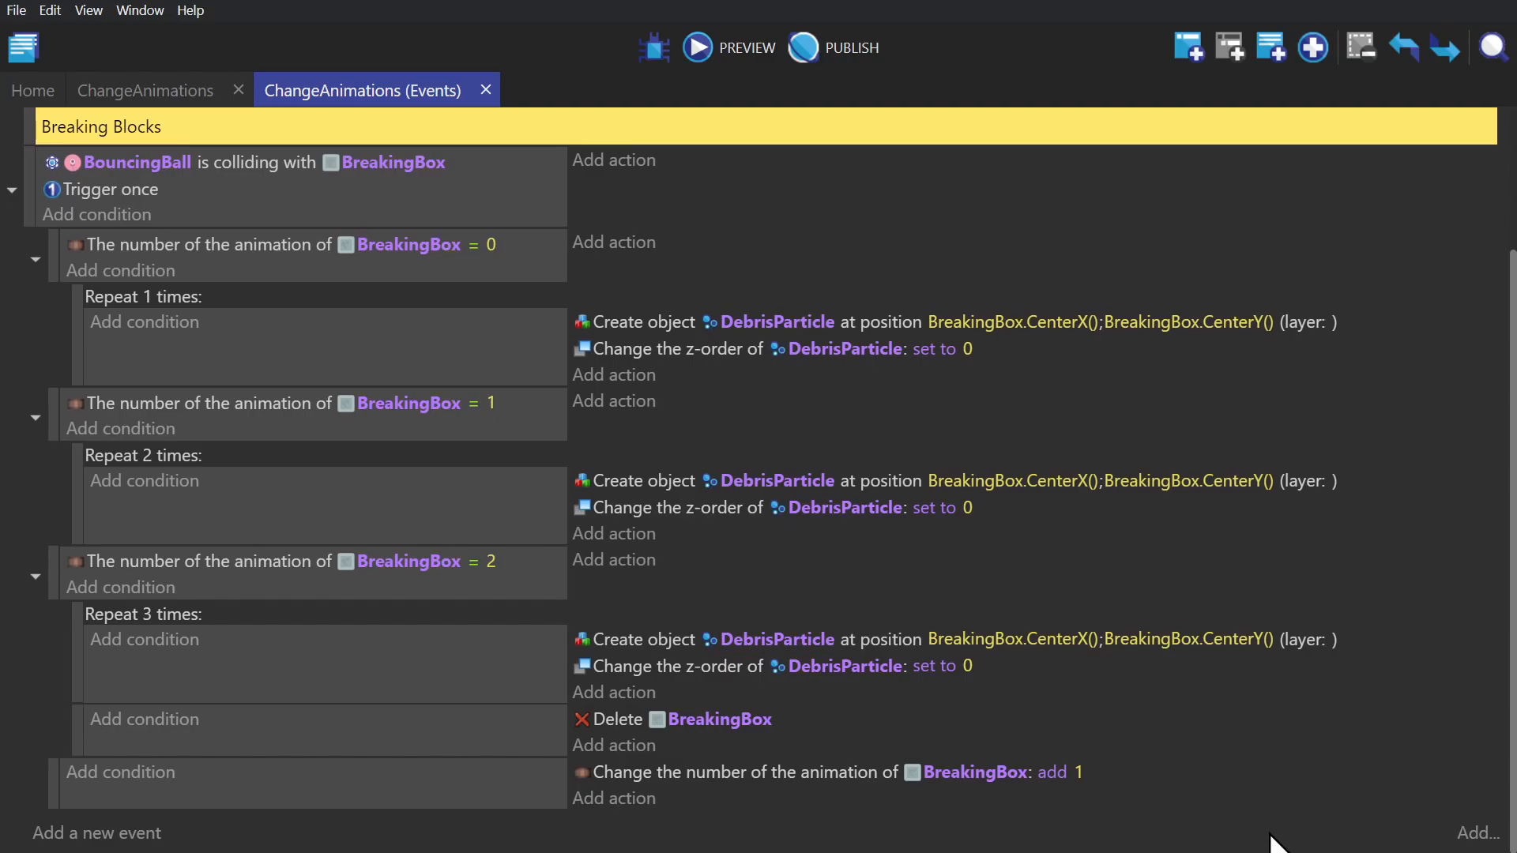
{"action": "left_click", "coordinate": [695, 47]}
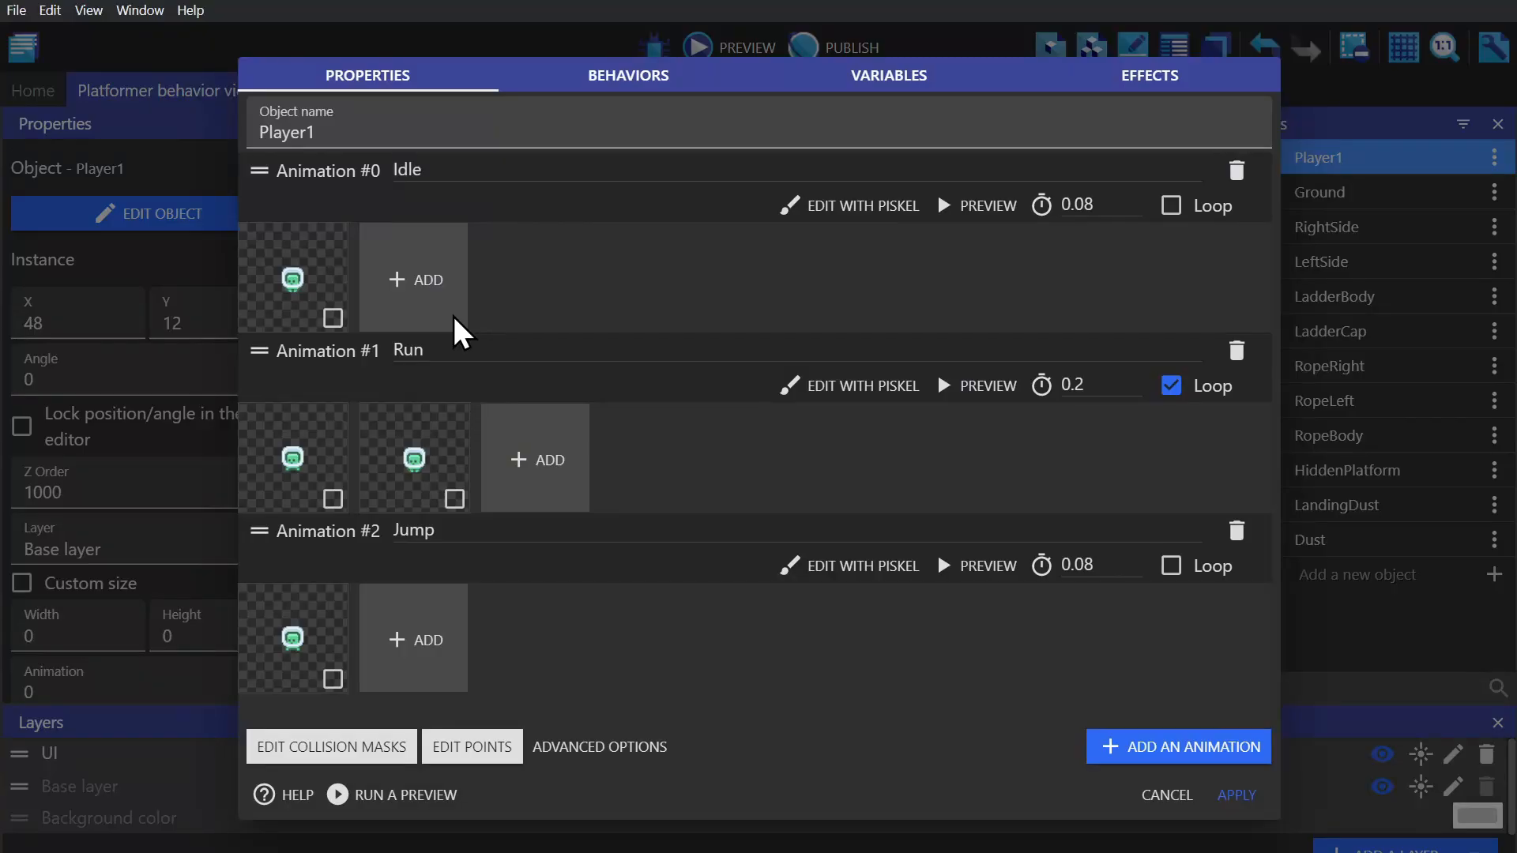
{"action": "mouse_move", "coordinate": [433, 484]}
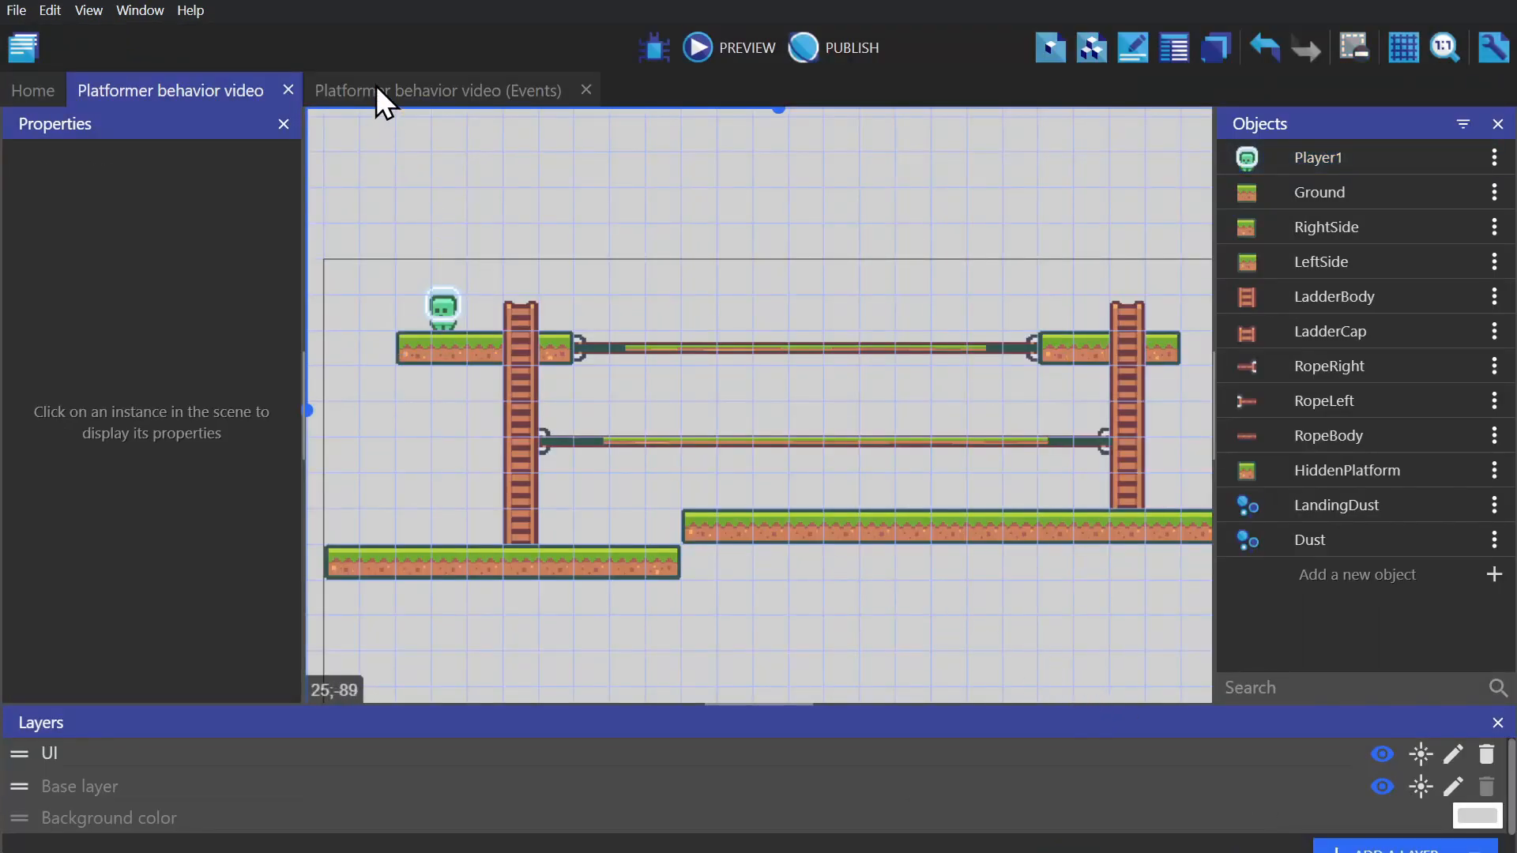
- Review the Fancy stuff event spawning Dust on Player1's Run animation frame 1
{"action": "left_click", "coordinate": [437, 90]}
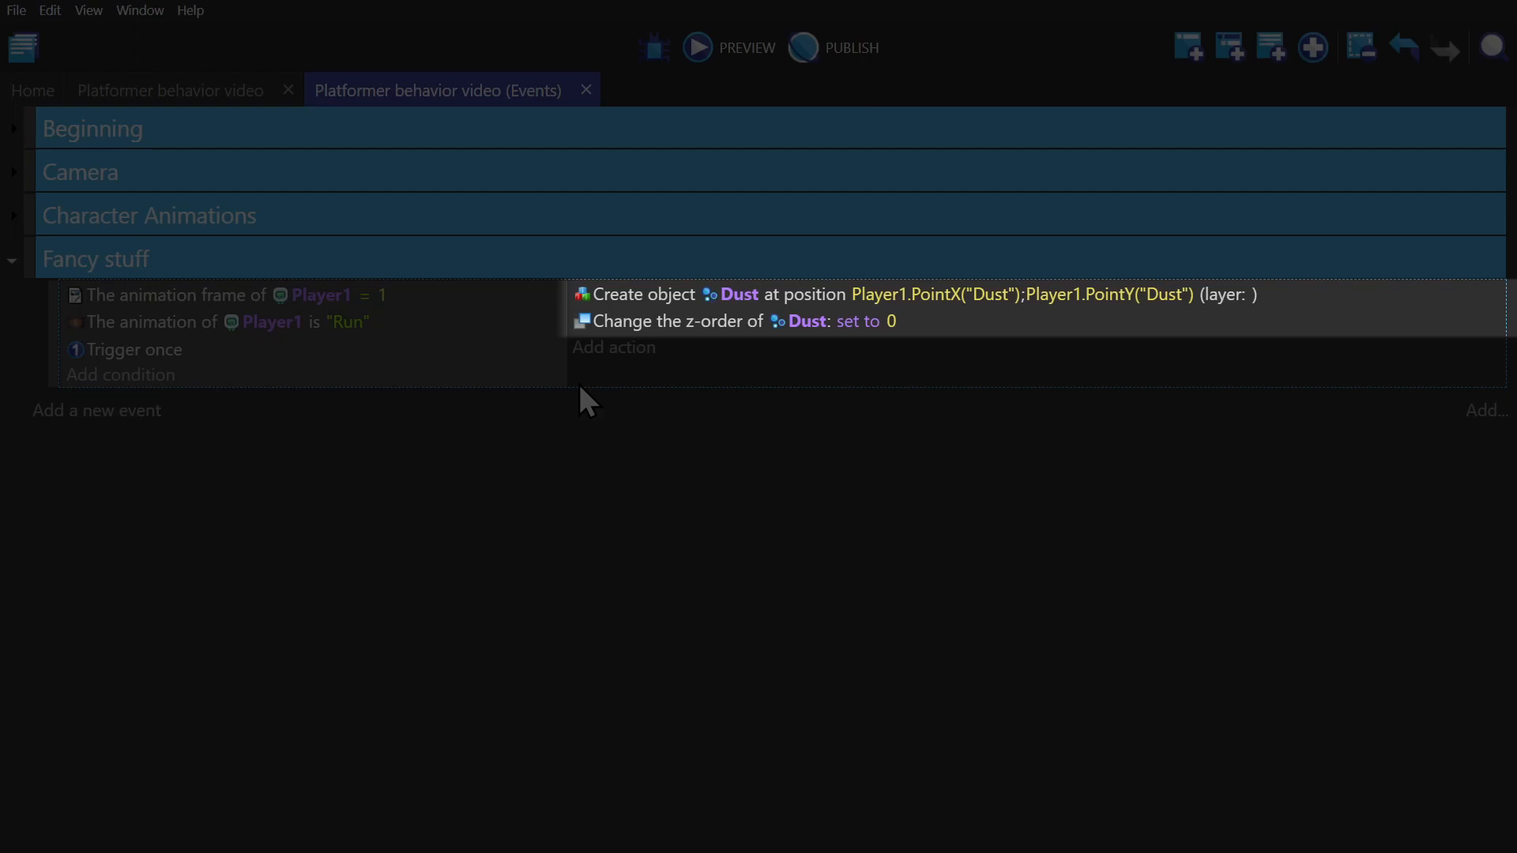
{"action": "left_click", "coordinate": [134, 349]}
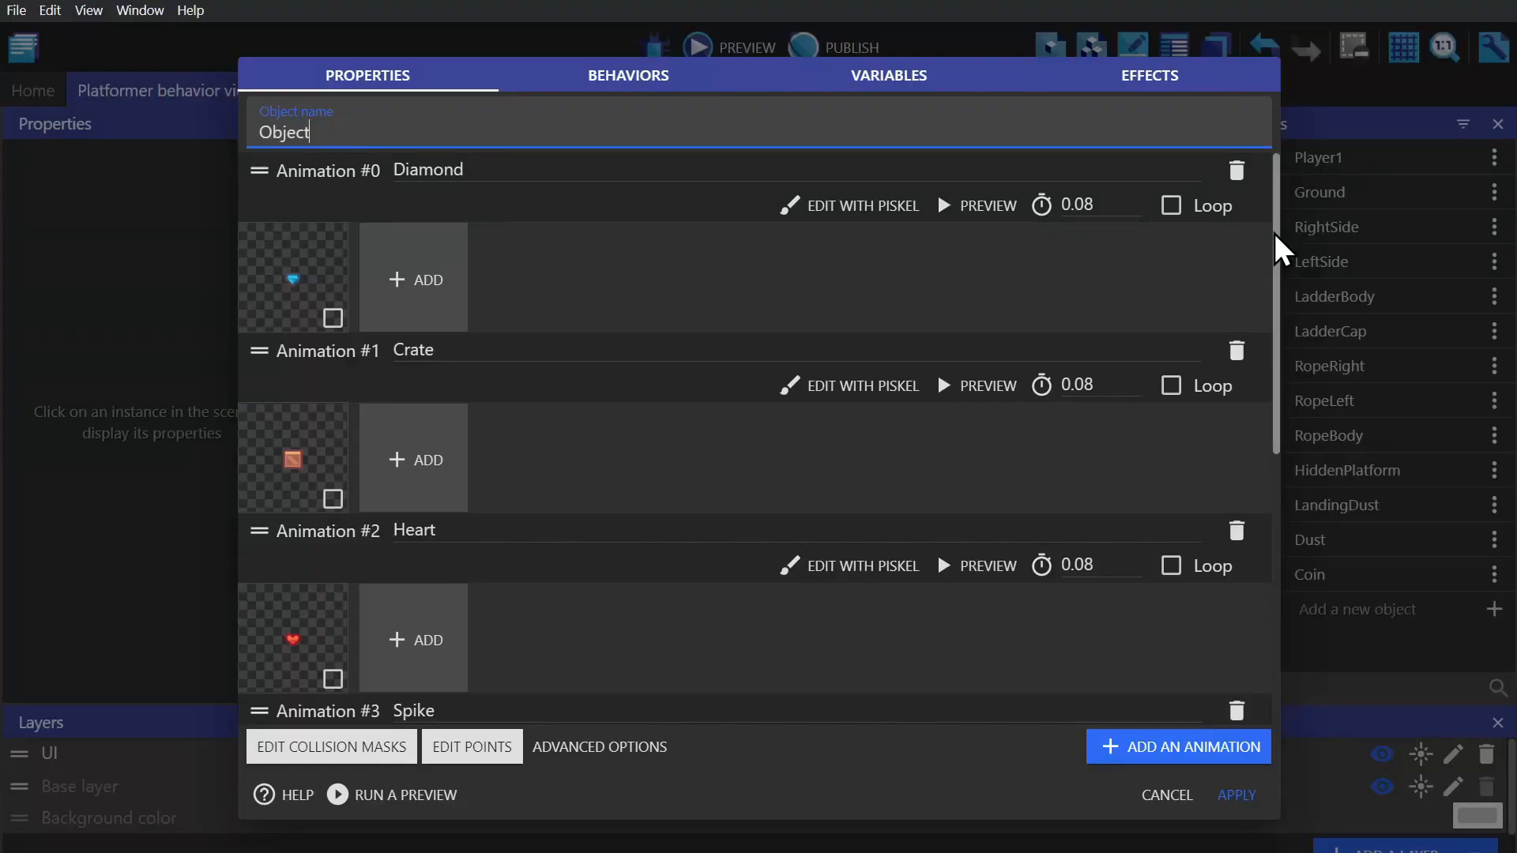
- Scroll through the Object's animations down to Pipe and apply them
{"action": "scroll", "scroll_direction": "down", "scroll_amount": 3}
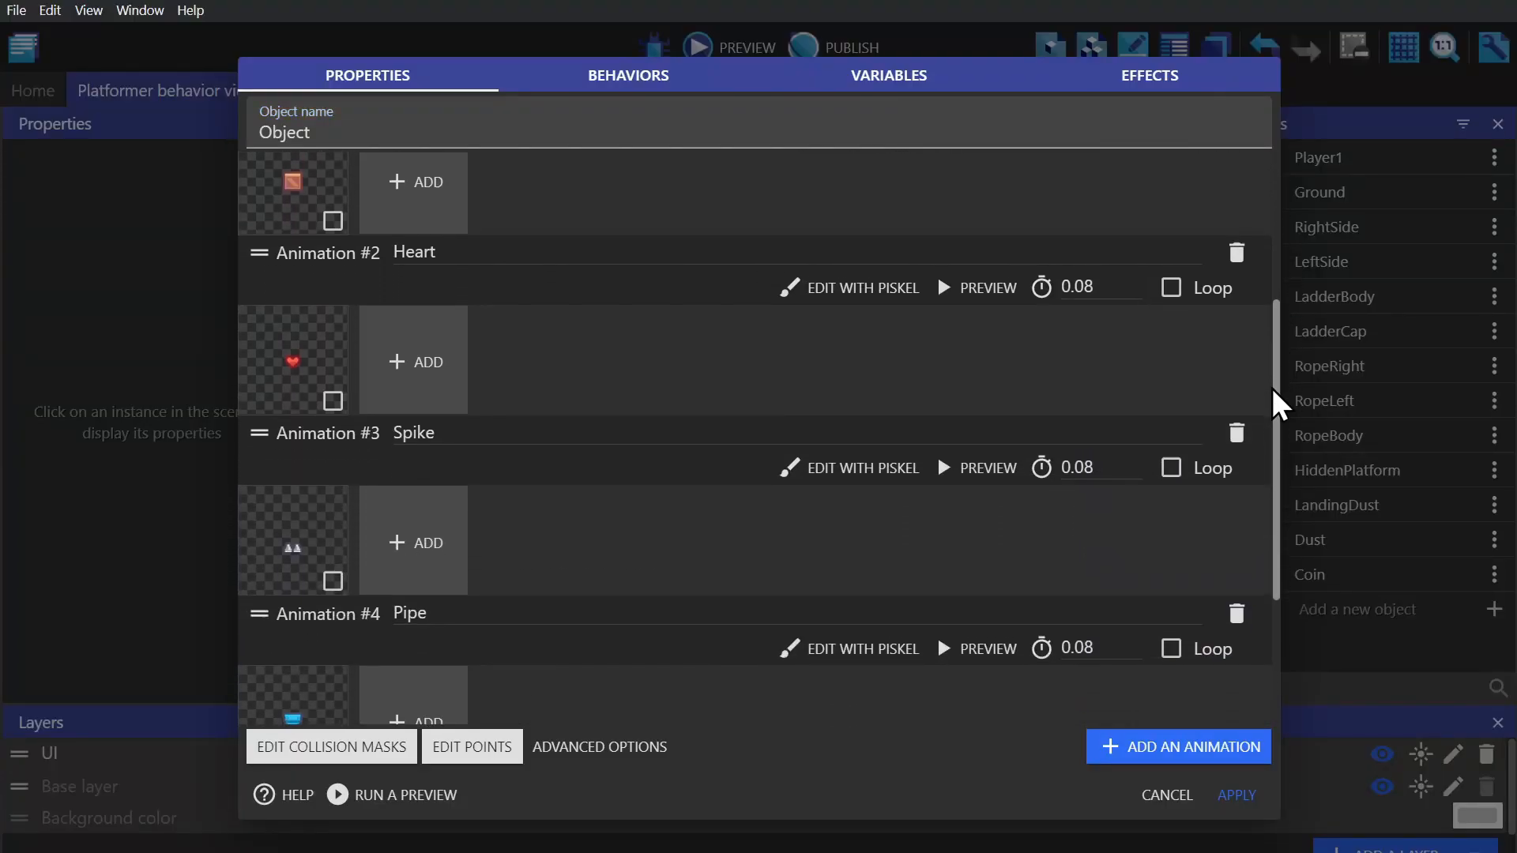
{"action": "scroll", "scroll_direction": "down", "scroll_amount": 3}
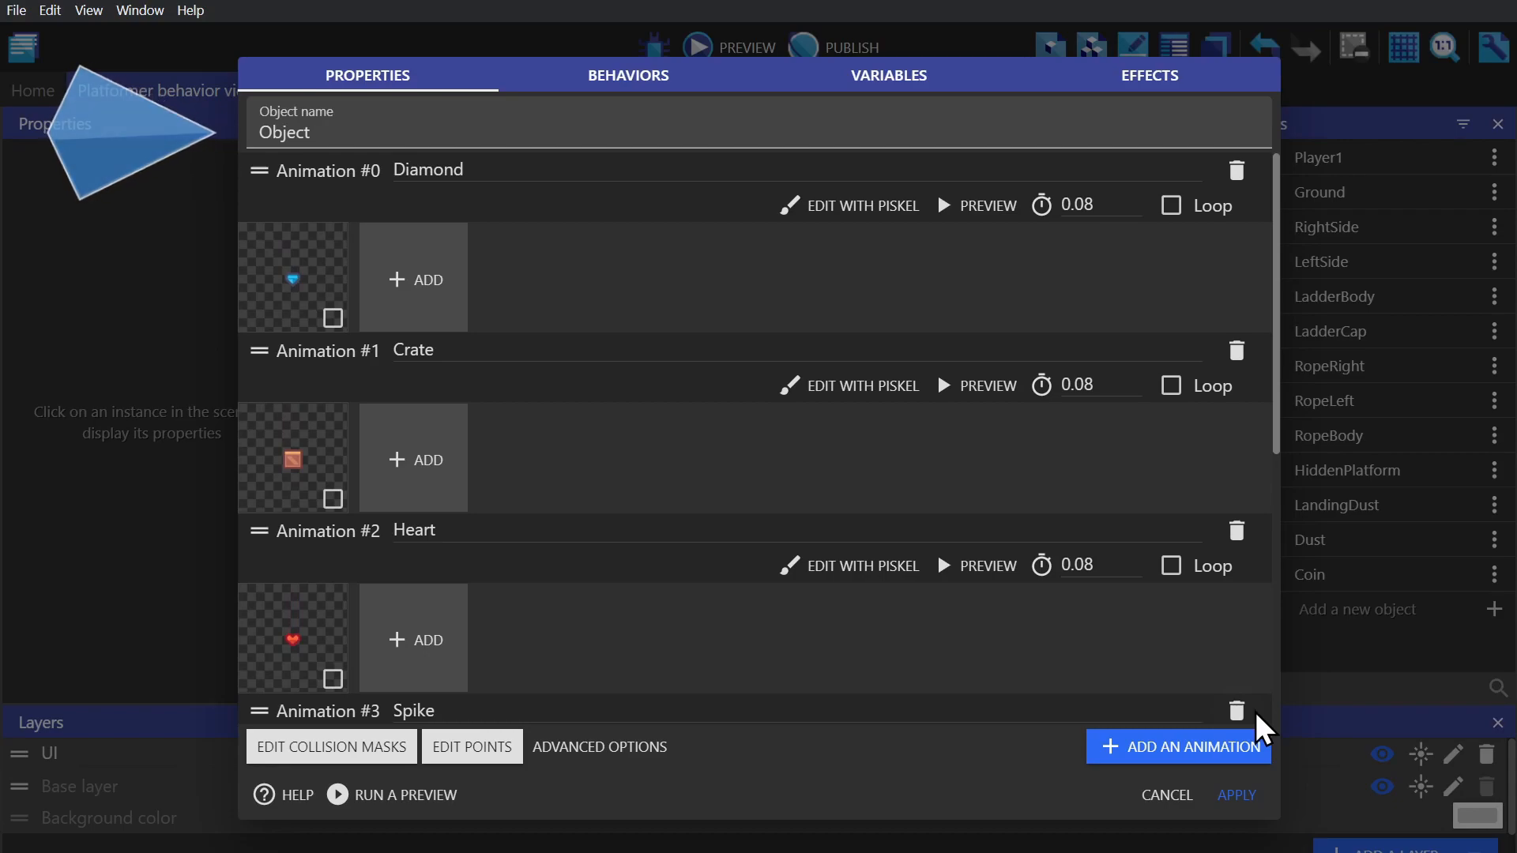
{"action": "mouse_move", "coordinate": [1253, 793]}
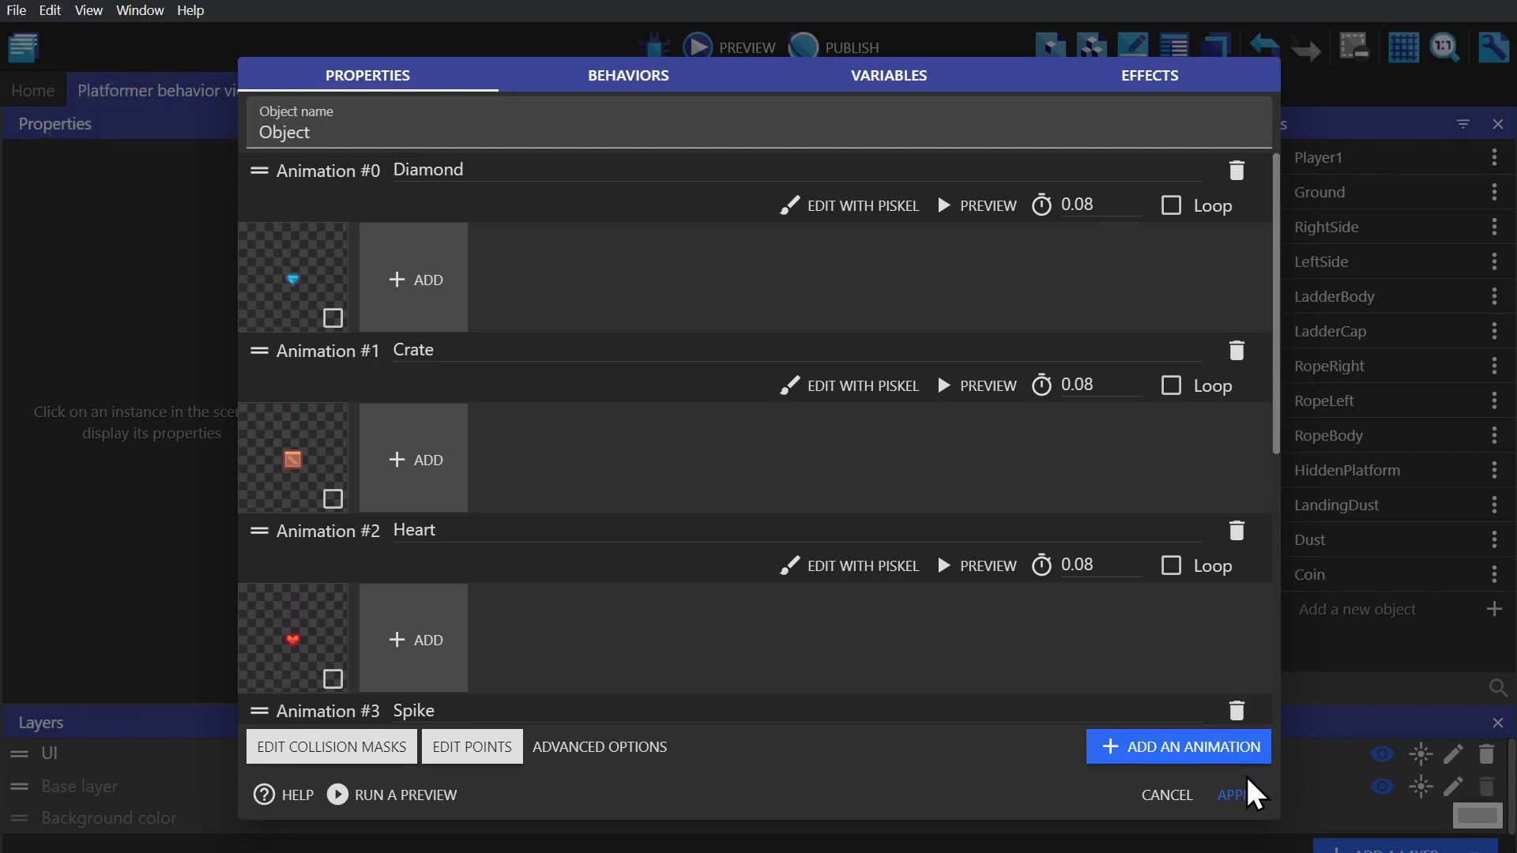
{"action": "left_click", "coordinate": [1236, 794]}
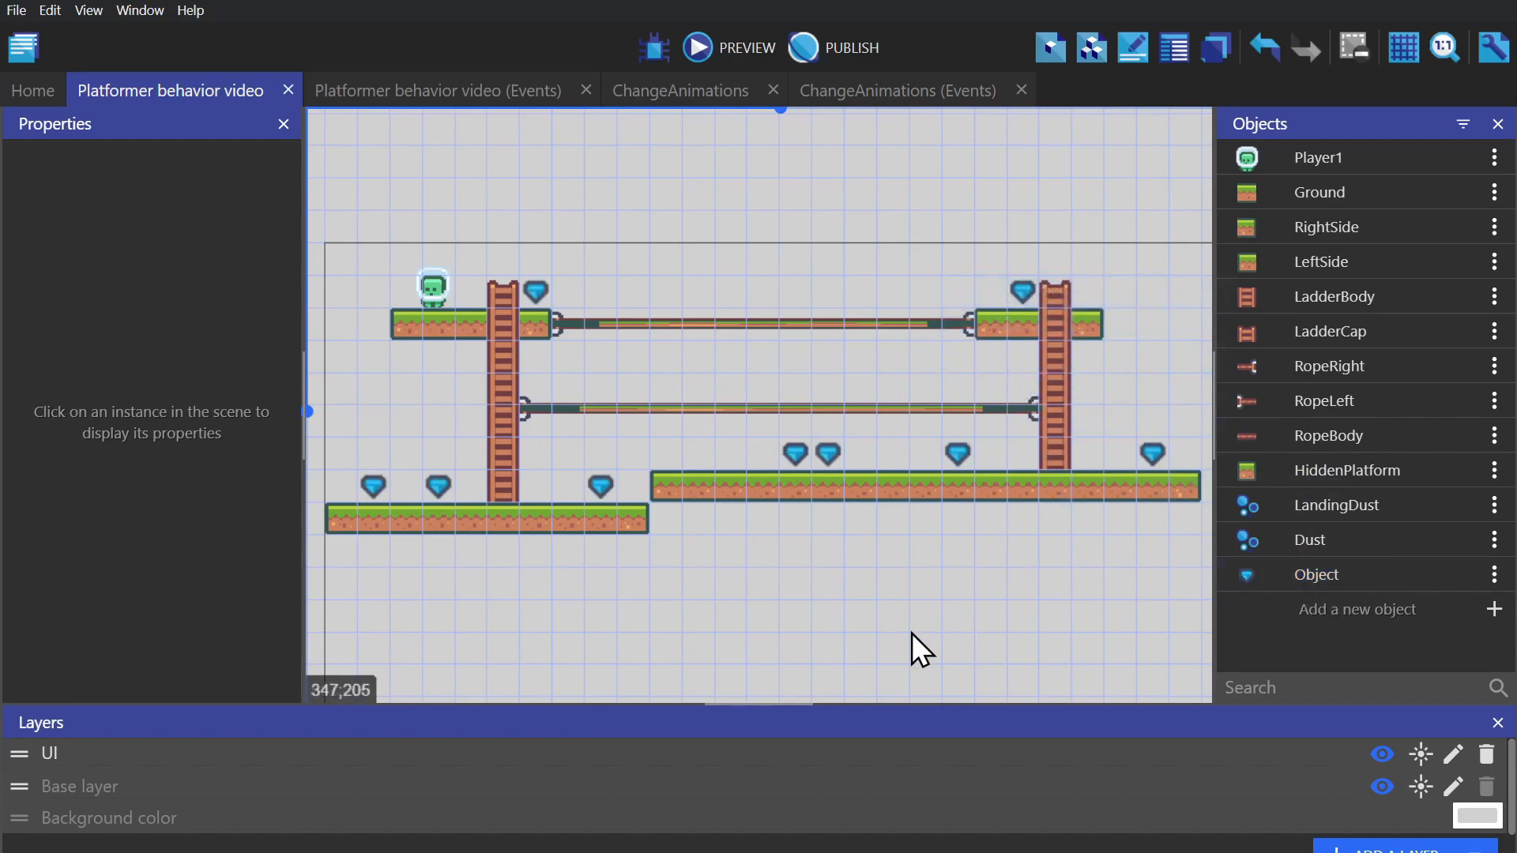
{"action": "mouse_move", "coordinate": [363, 91]}
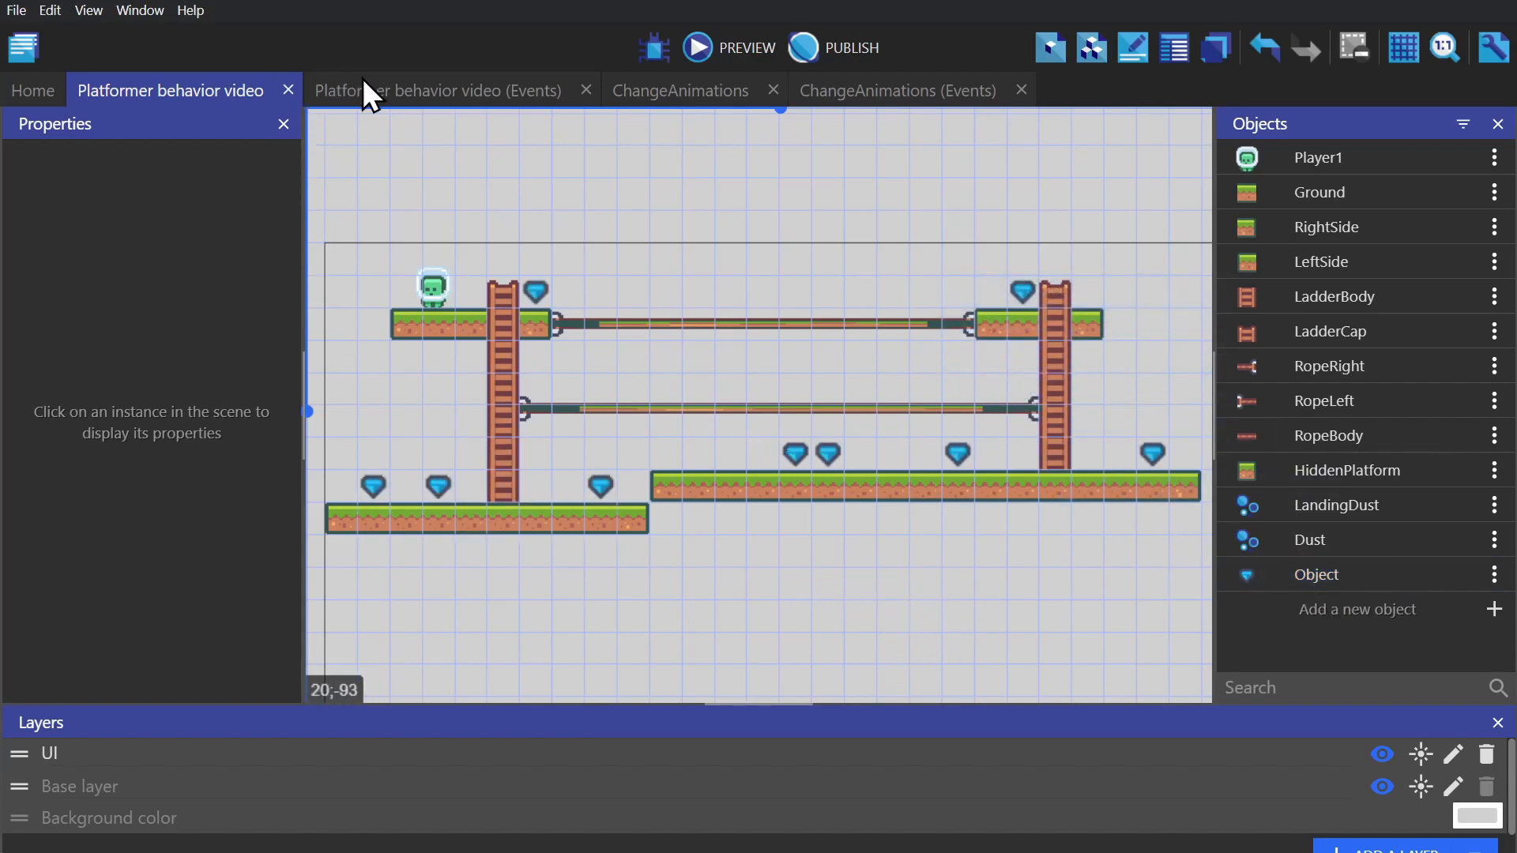
- Make any key press set Object's animation number to RandomInRange(0,5)
{"action": "left_click", "coordinate": [438, 90]}
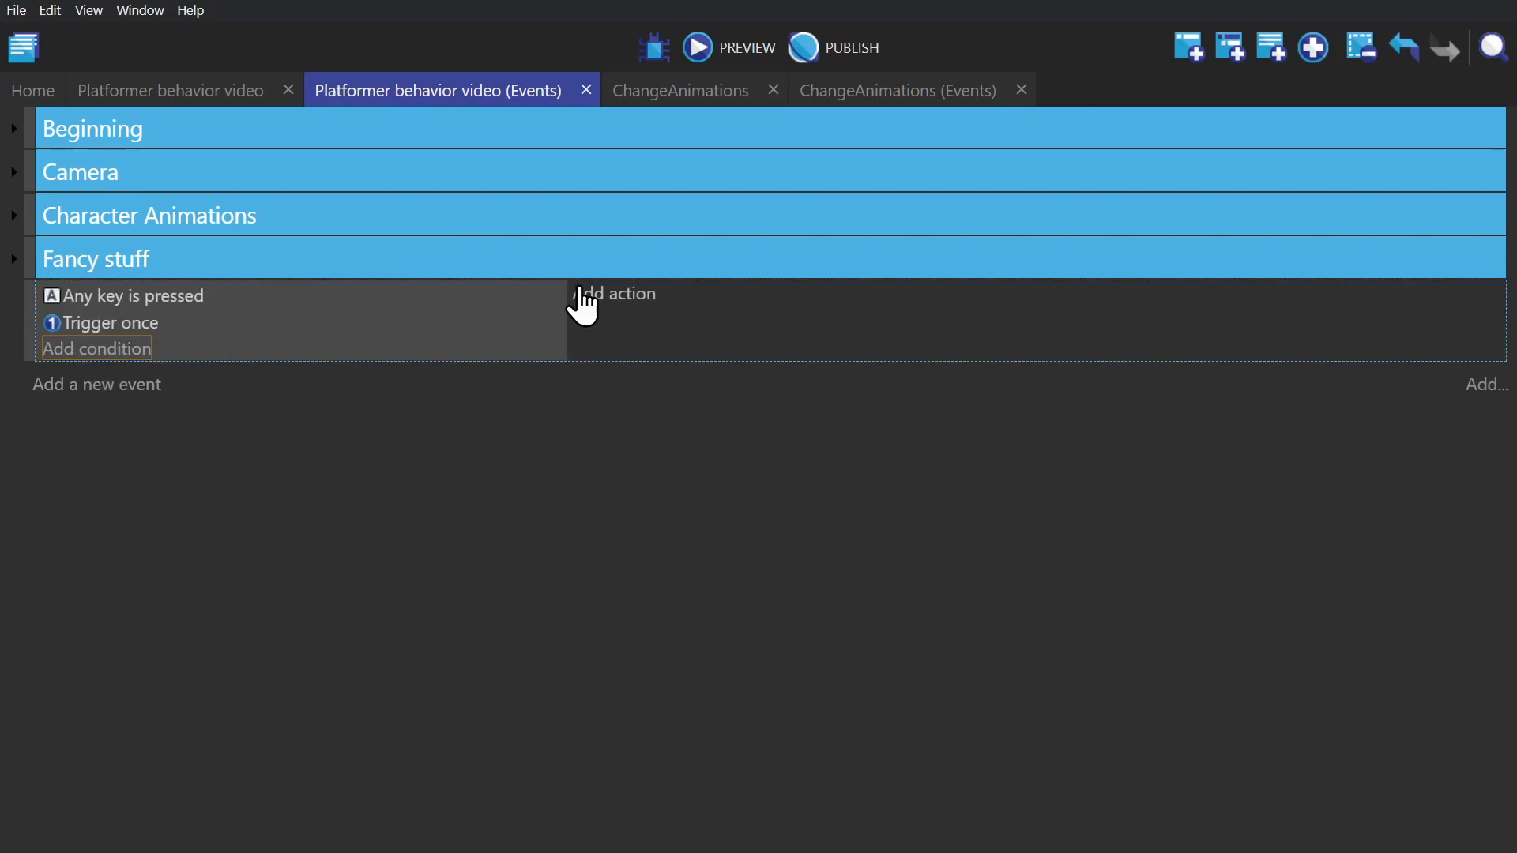
{"action": "left_click", "coordinate": [621, 293]}
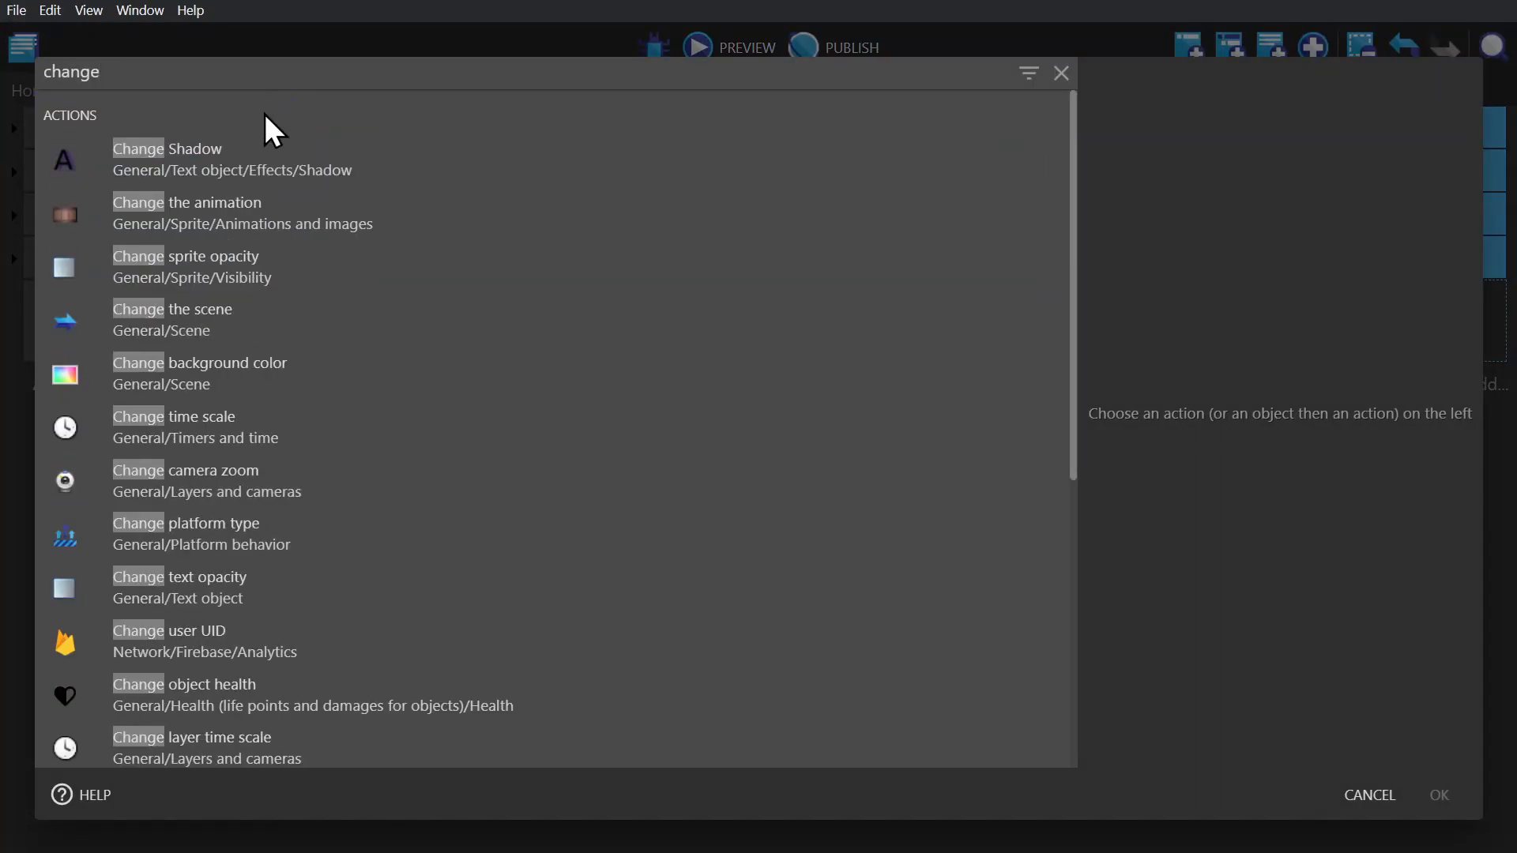
{"action": "left_click", "coordinate": [187, 202]}
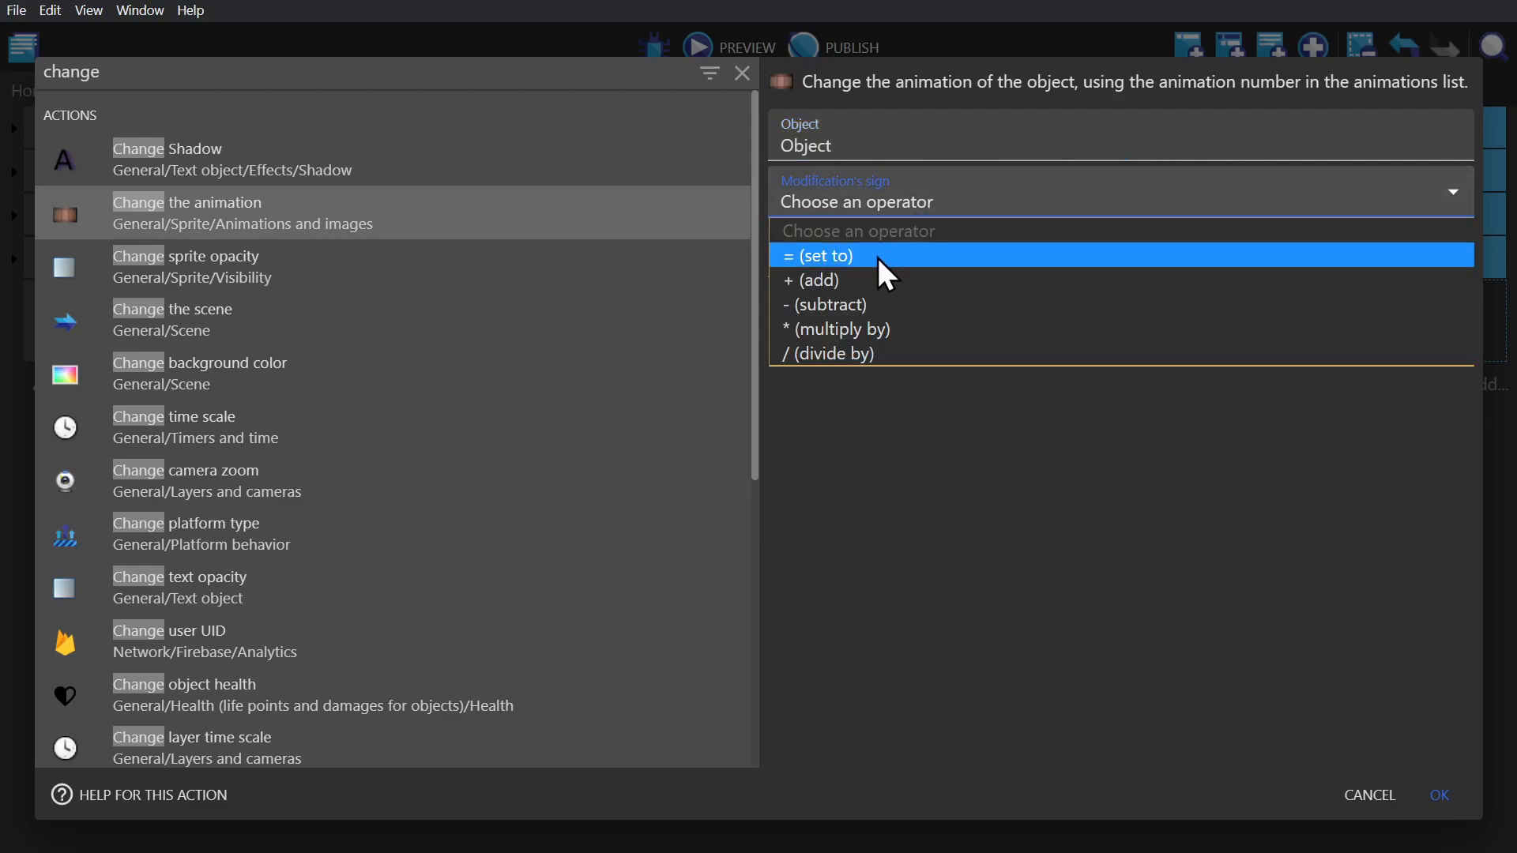
{"action": "left_click", "coordinate": [822, 255]}
{"action": "type", "text": "RandomInRange(0,5)"}
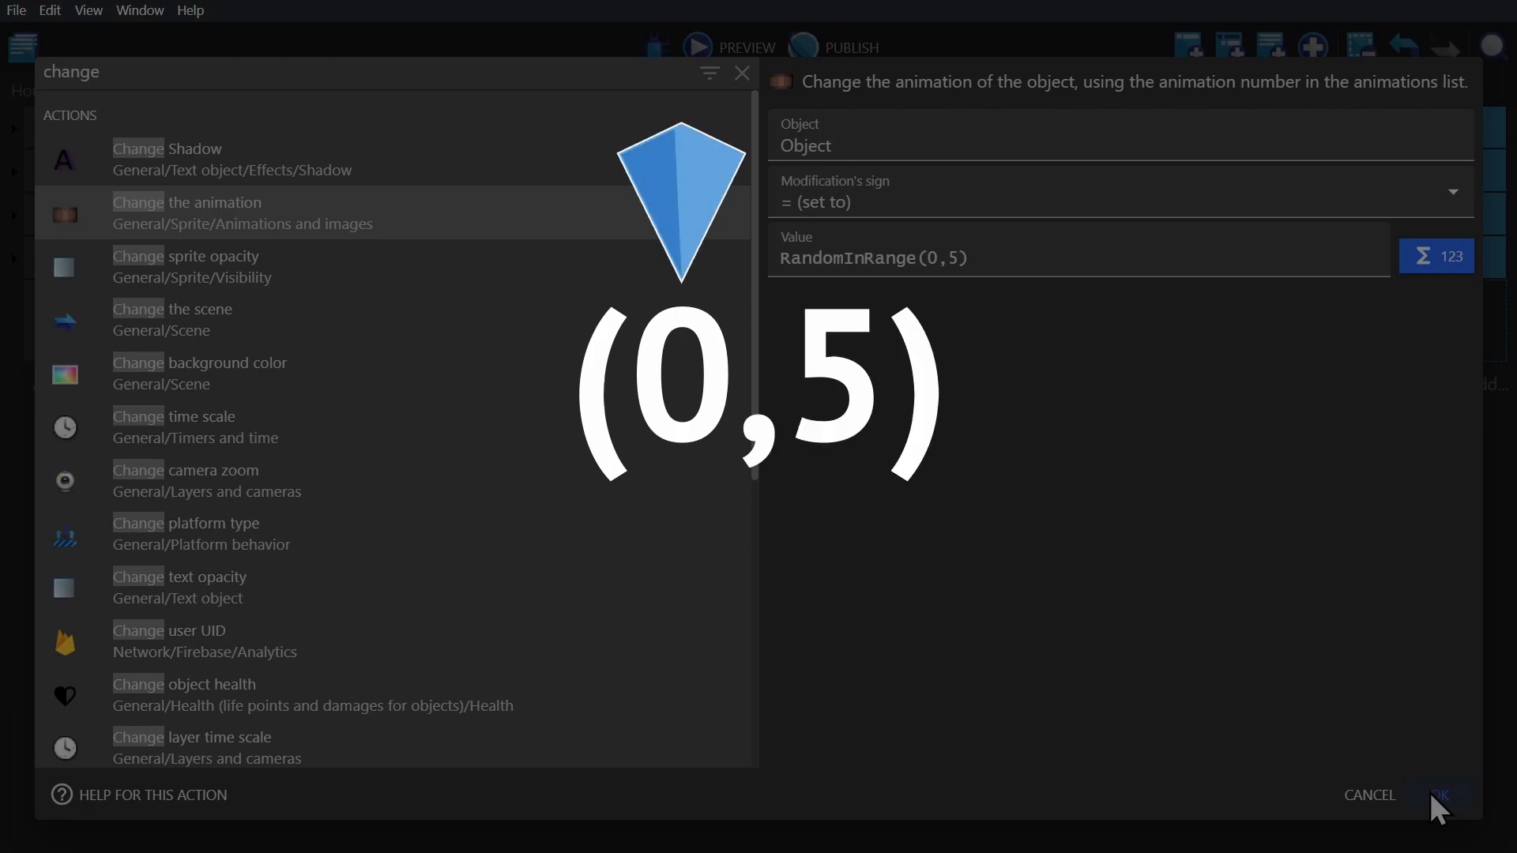
{"action": "left_click", "coordinate": [1441, 795]}
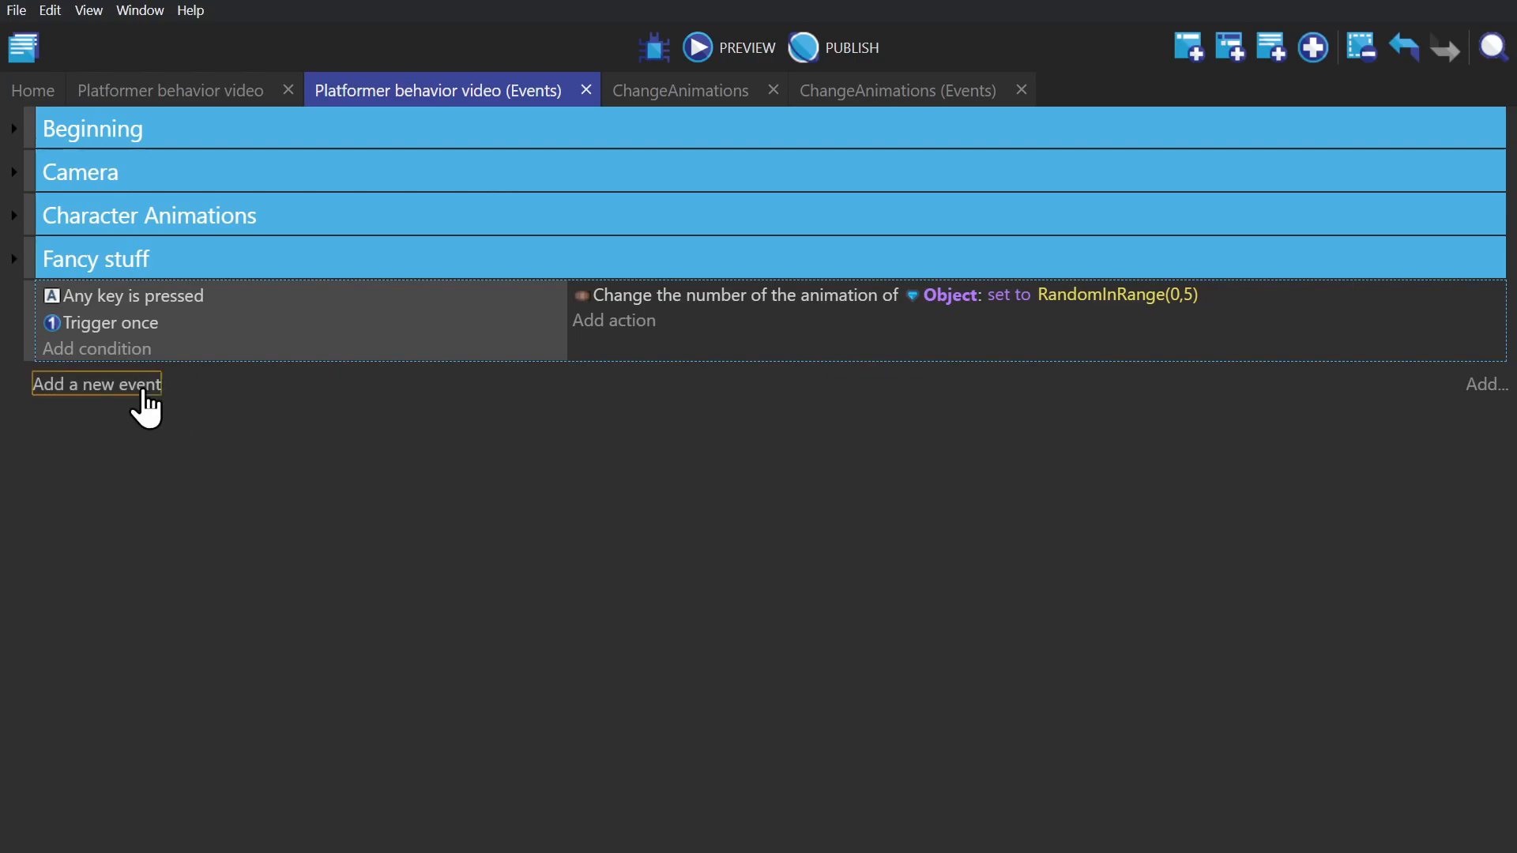
- Add an event deleting Player1 when touching a Spike, and preview the level
{"action": "left_click", "coordinate": [95, 384]}
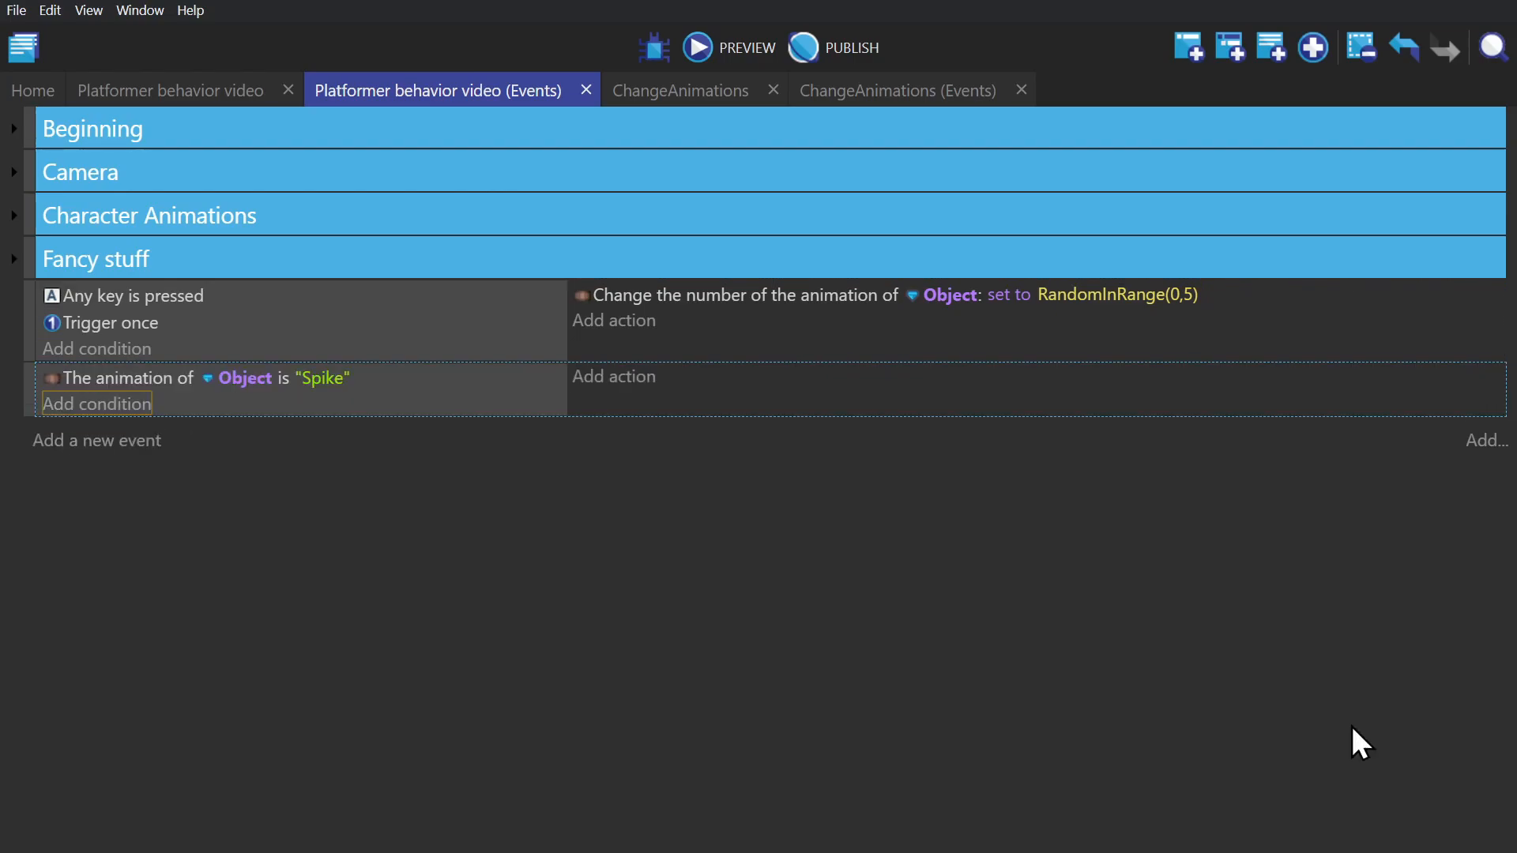
{"action": "mouse_move", "coordinate": [804, 493]}
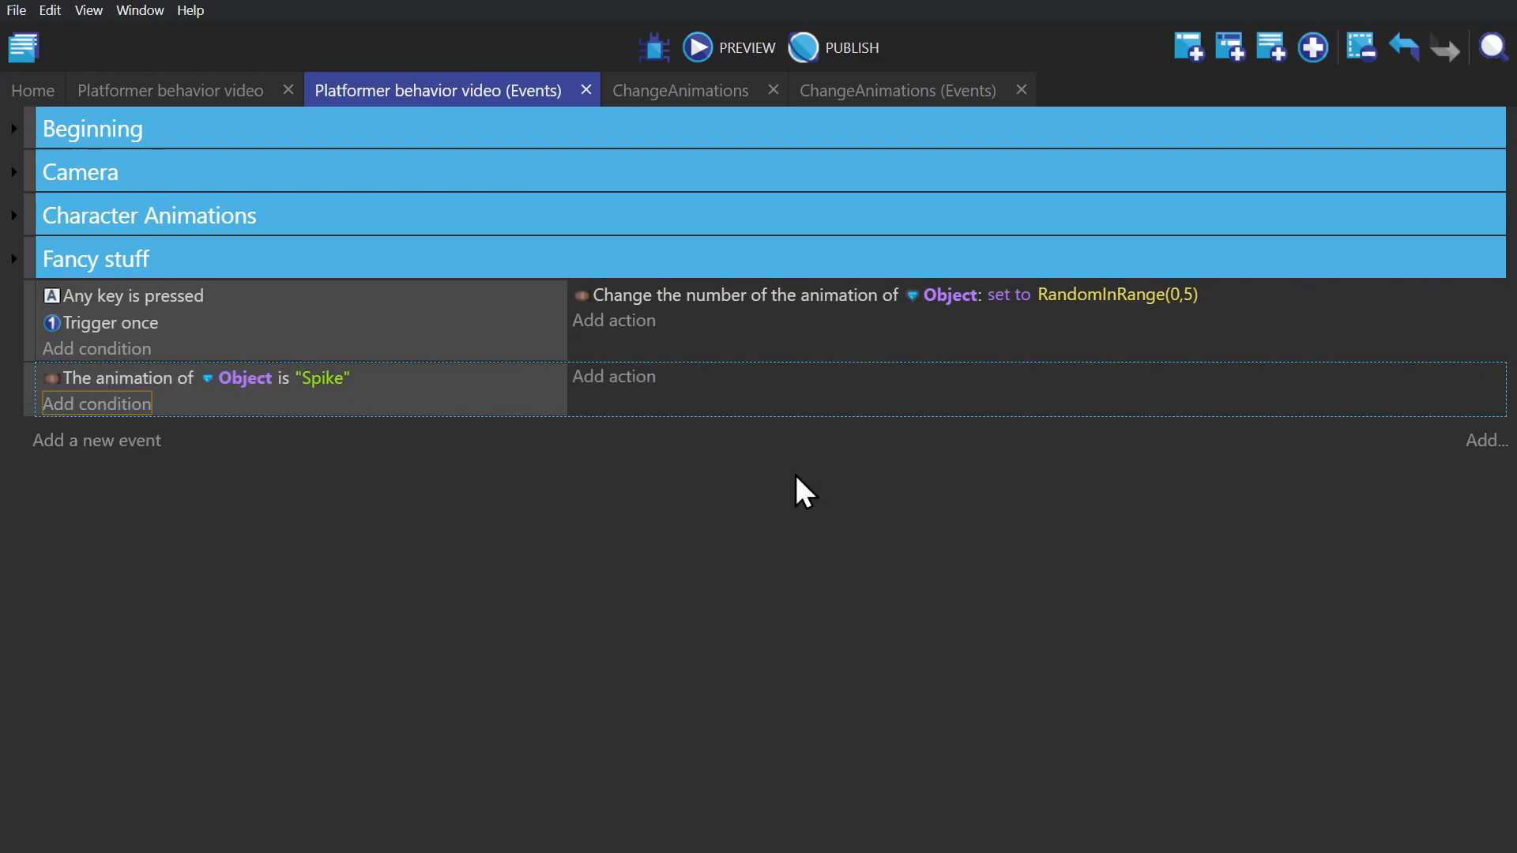
{"action": "left_click", "coordinate": [613, 376]}
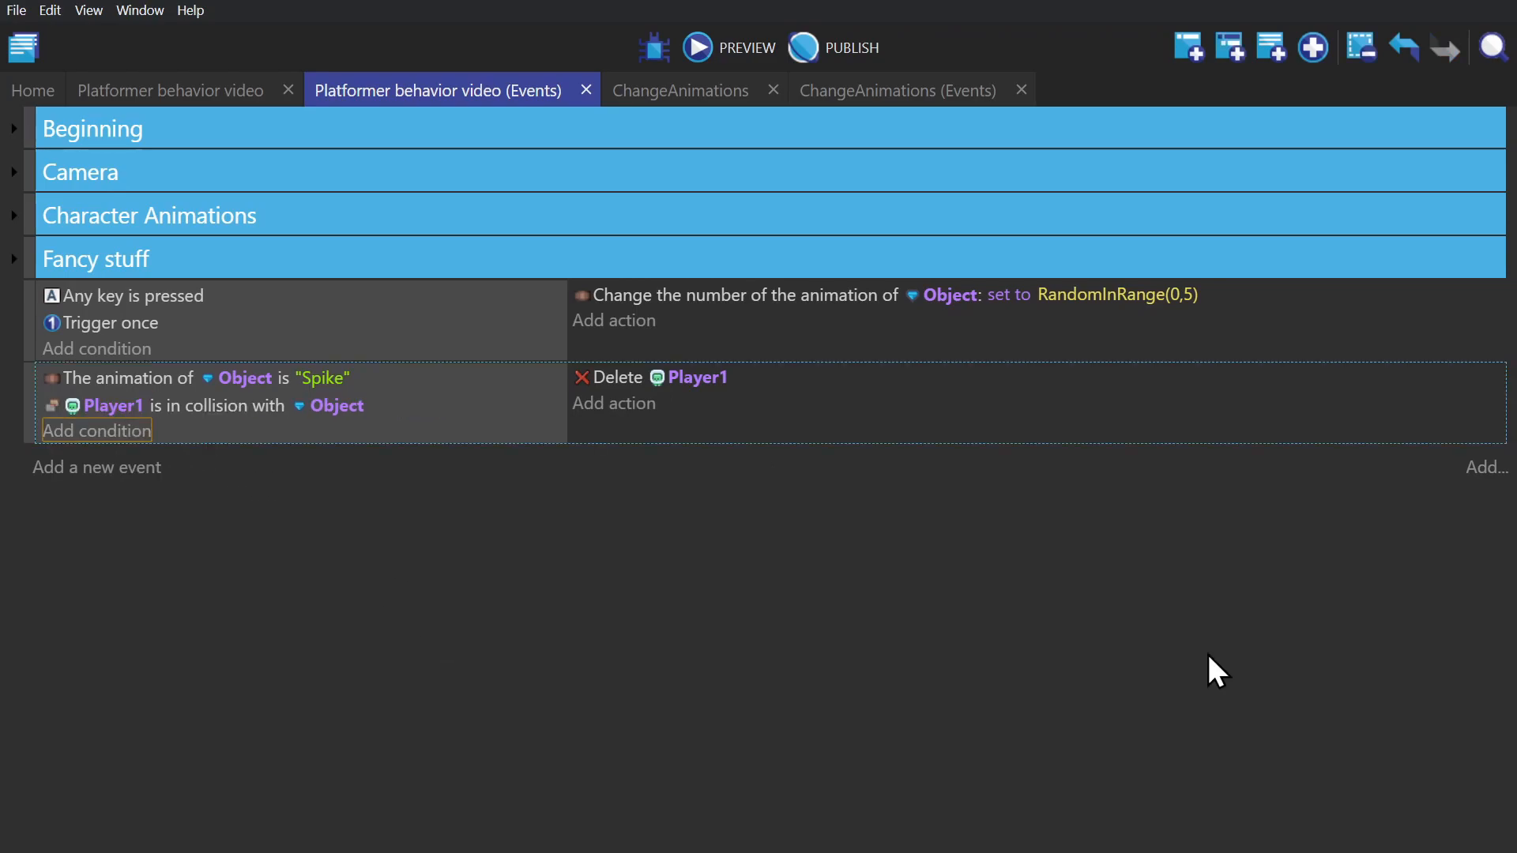
{"action": "left_click", "coordinate": [695, 47]}
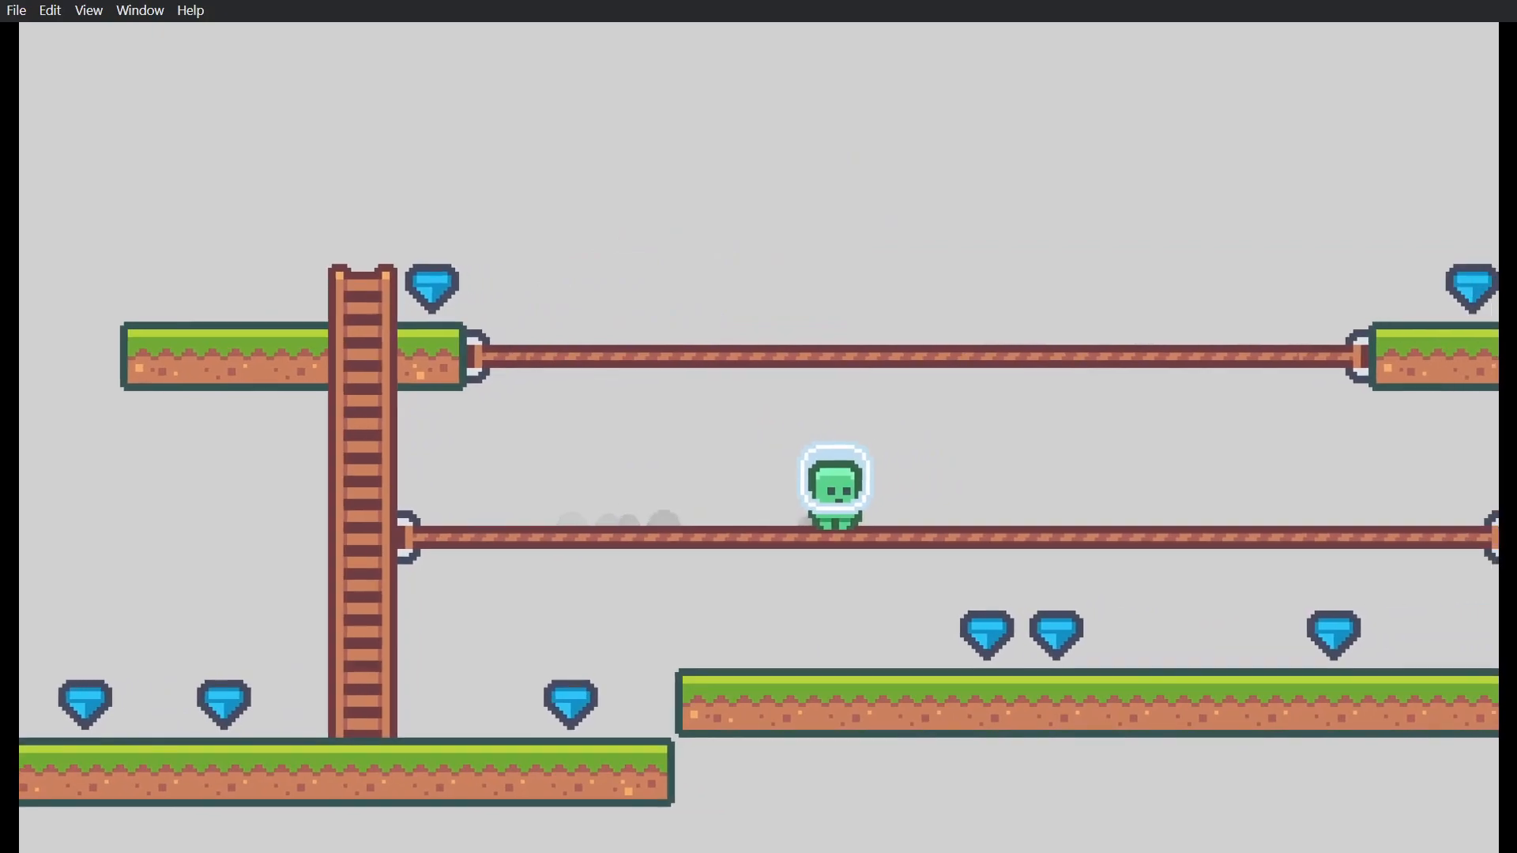